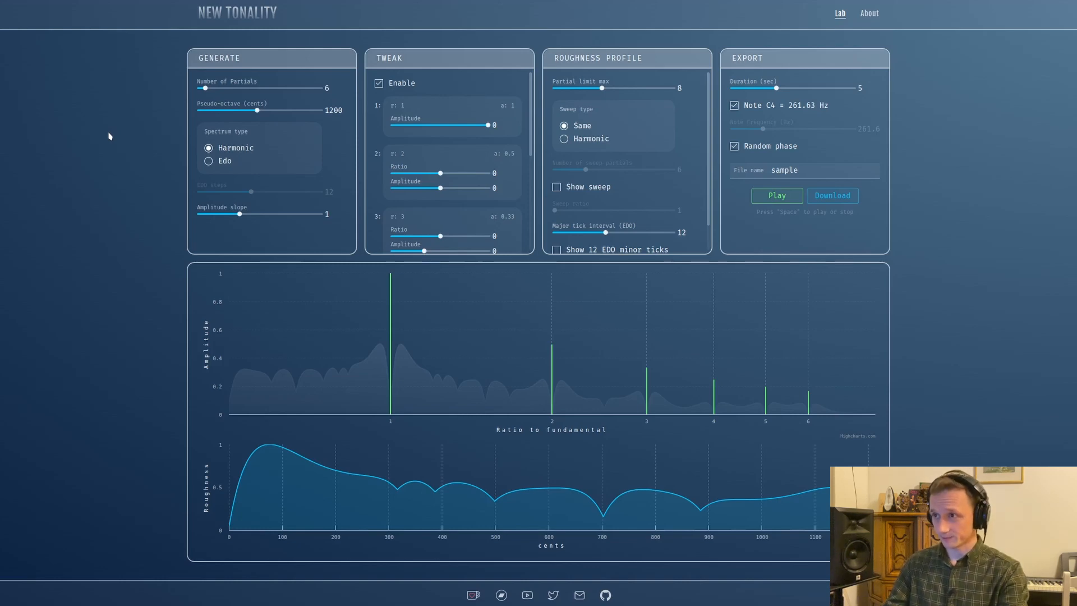
mouse_move(128, 276)
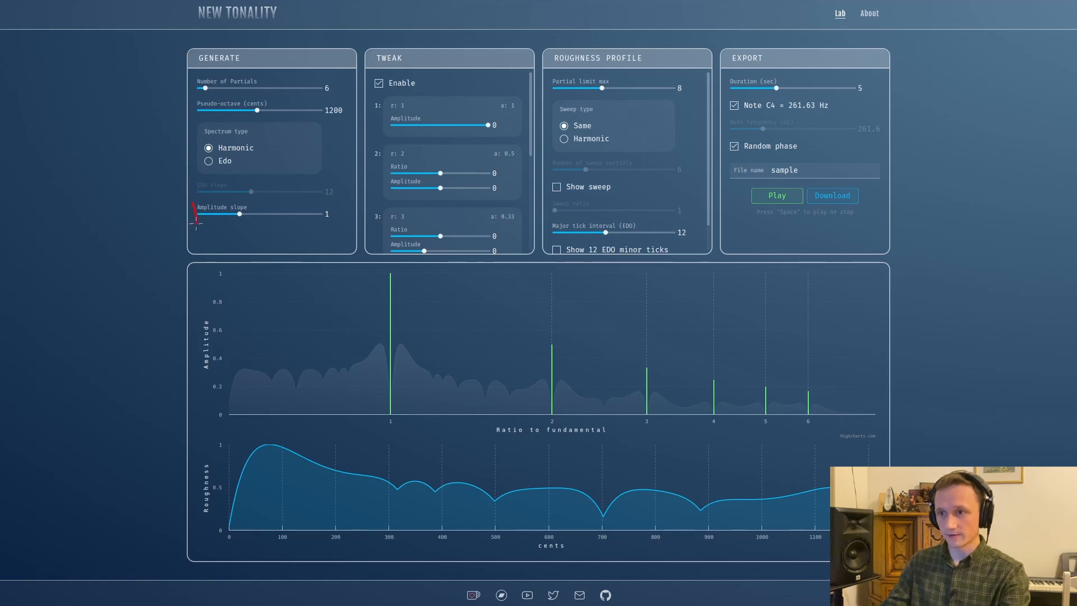
mouse_move(281, 231)
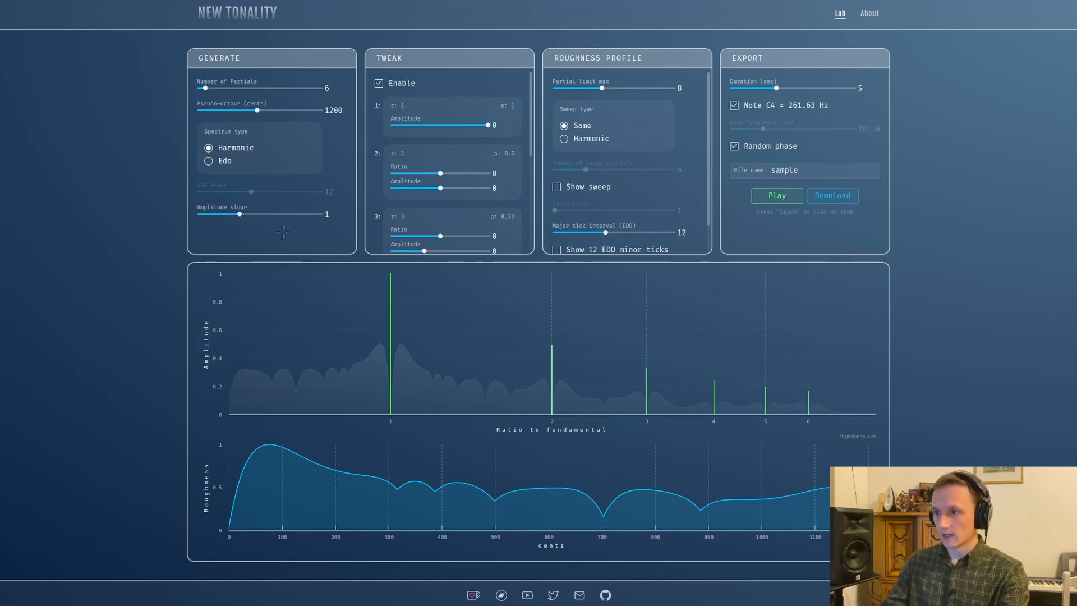
mouse_move(255, 242)
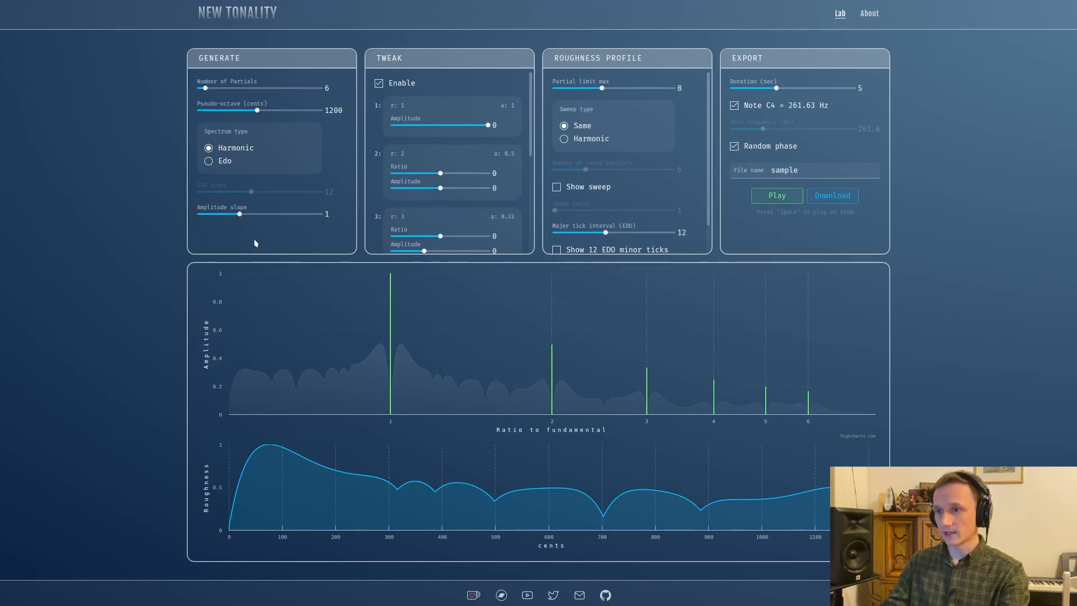
Step: Sweep the amplitude slope from flat (0) back up to about 1
drag(238, 213, 197, 213)
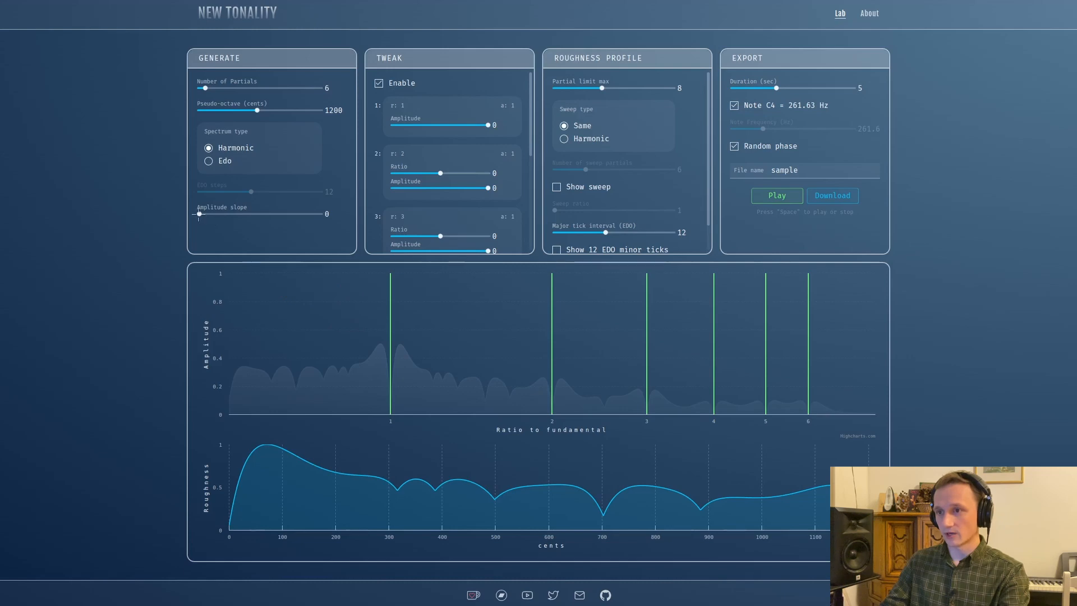
drag(200, 213, 203, 213)
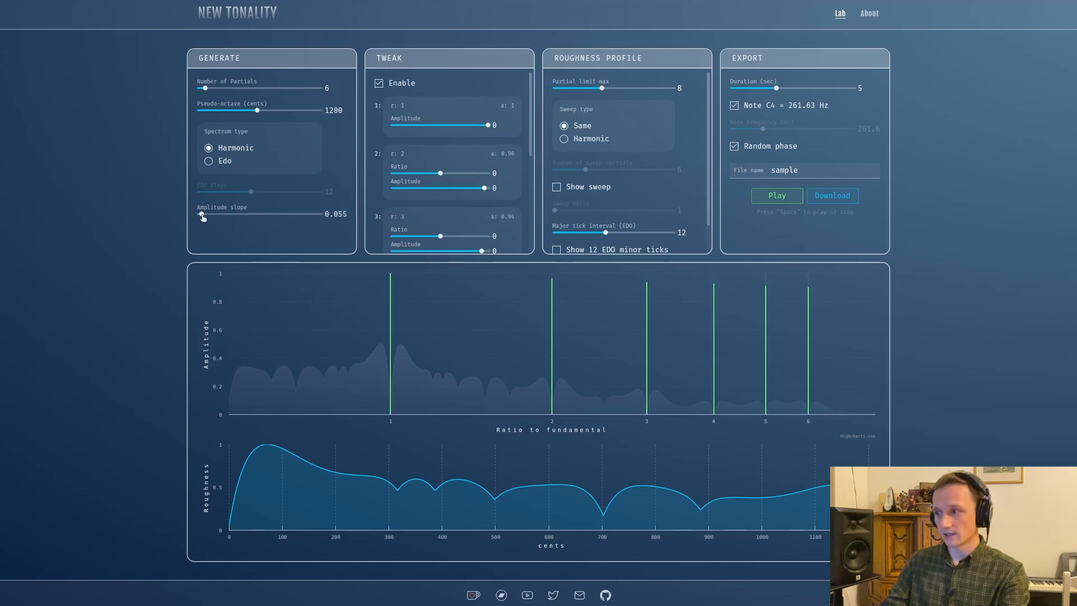
drag(201, 214, 220, 213)
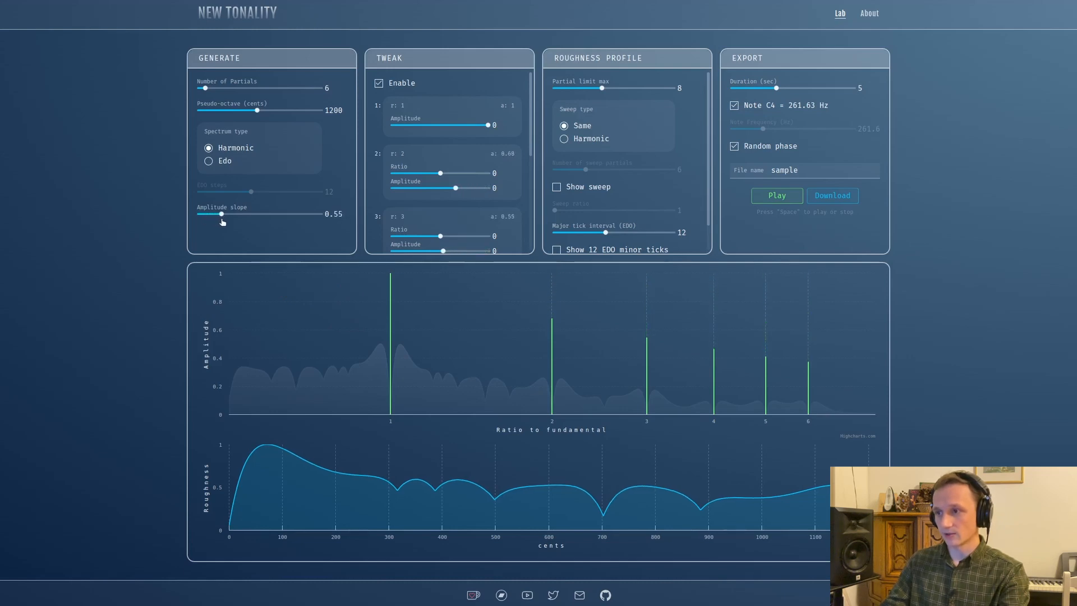
drag(221, 213, 237, 213)
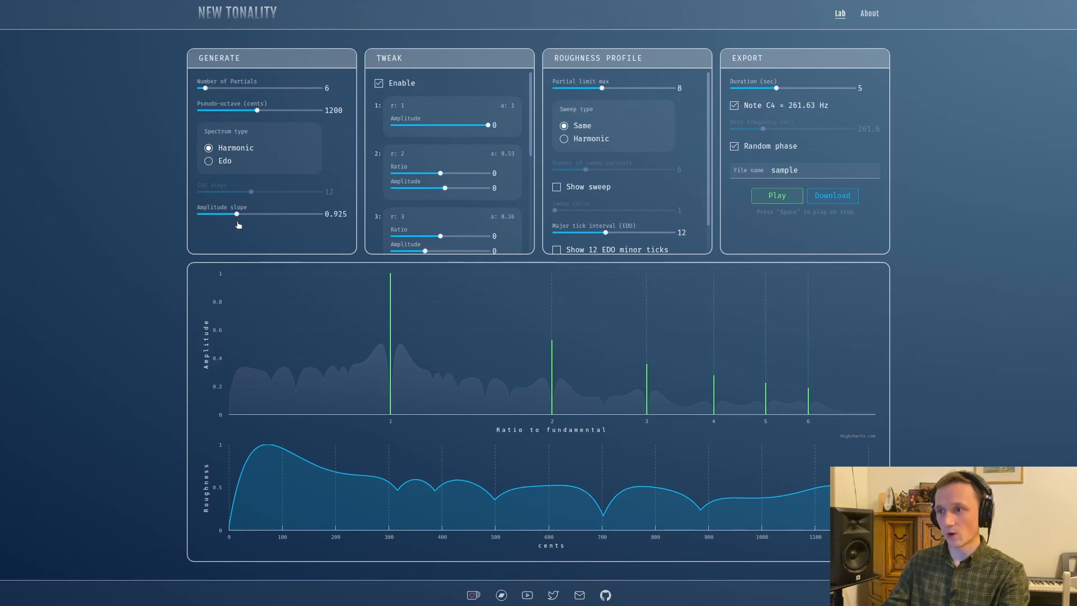
drag(238, 213, 240, 213)
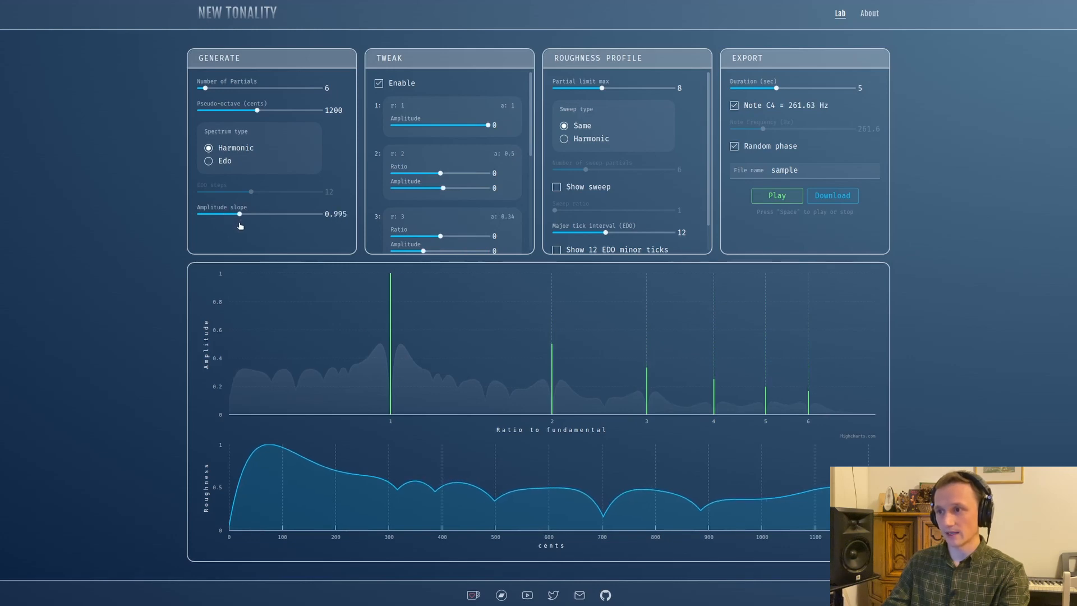
drag(239, 214, 242, 214)
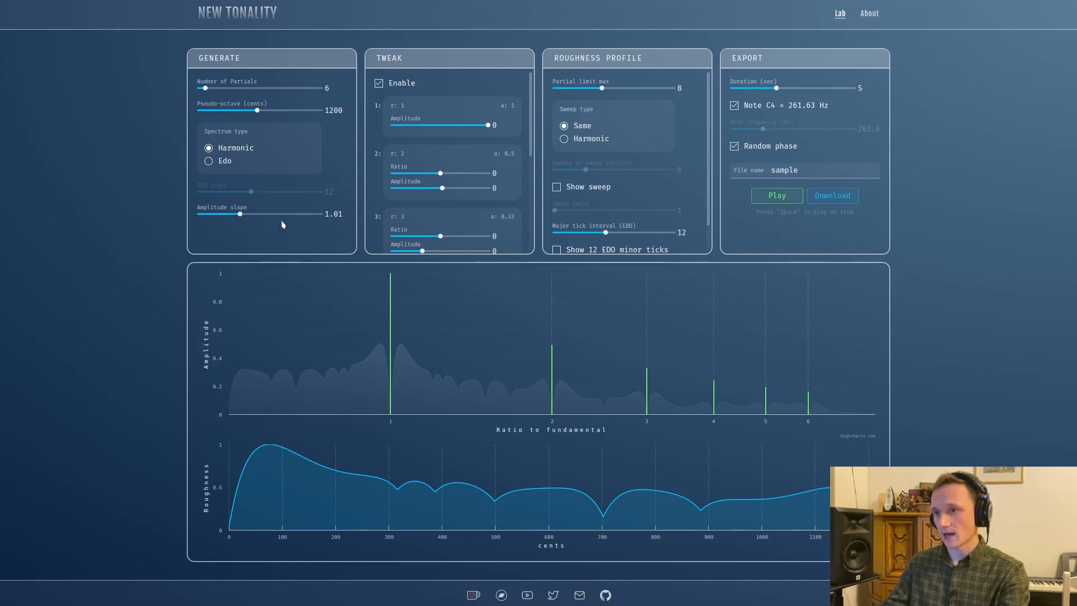
Step: Steepen the slope so upper partials nearly vanish, return it to about 1 and listen
drag(239, 214, 271, 214)
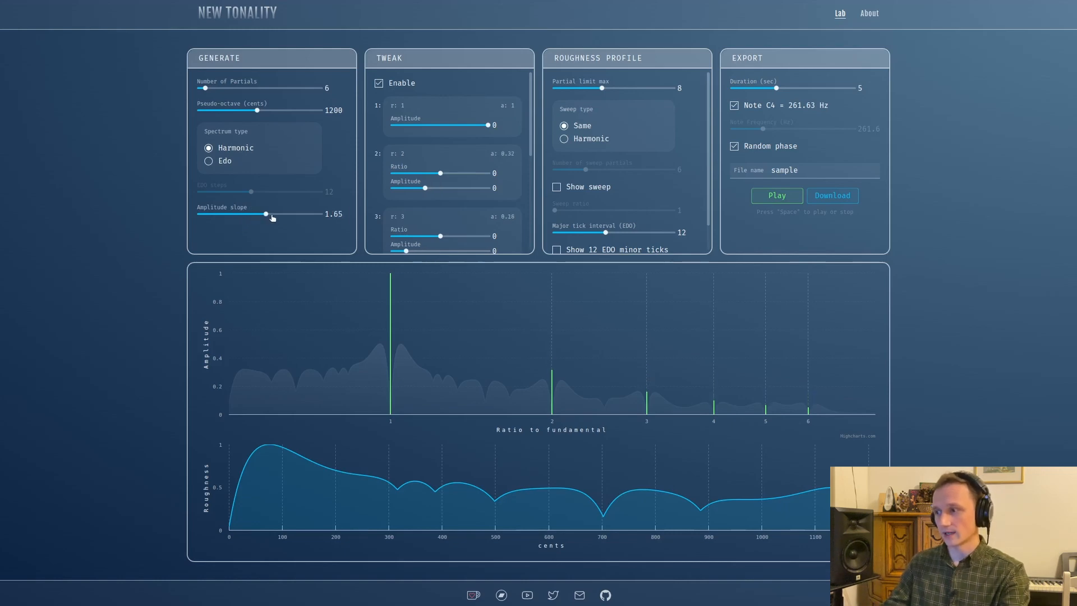
drag(256, 213, 292, 213)
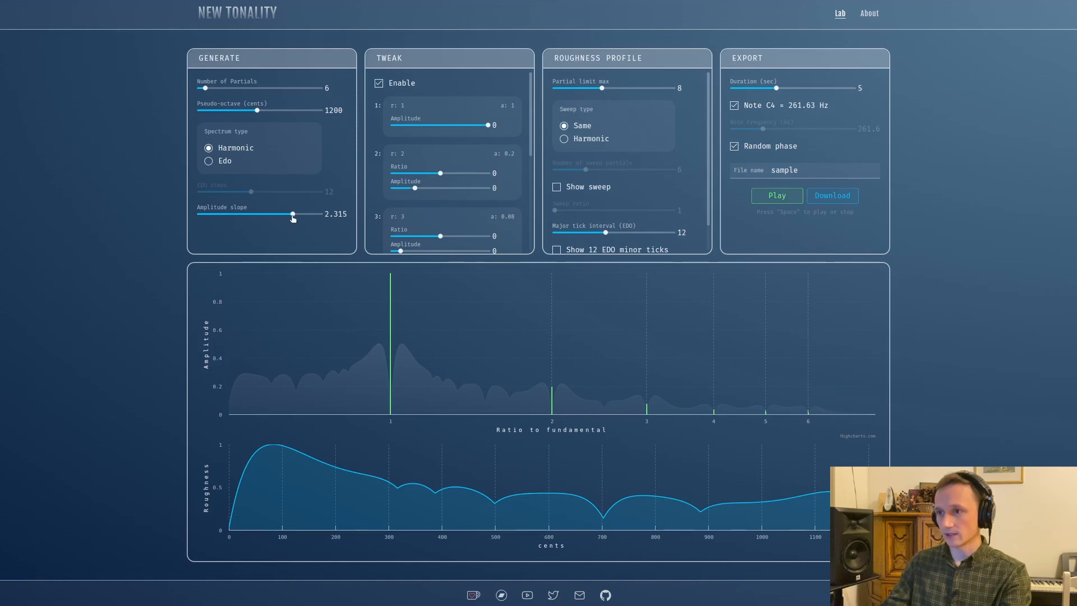
drag(292, 215, 240, 215)
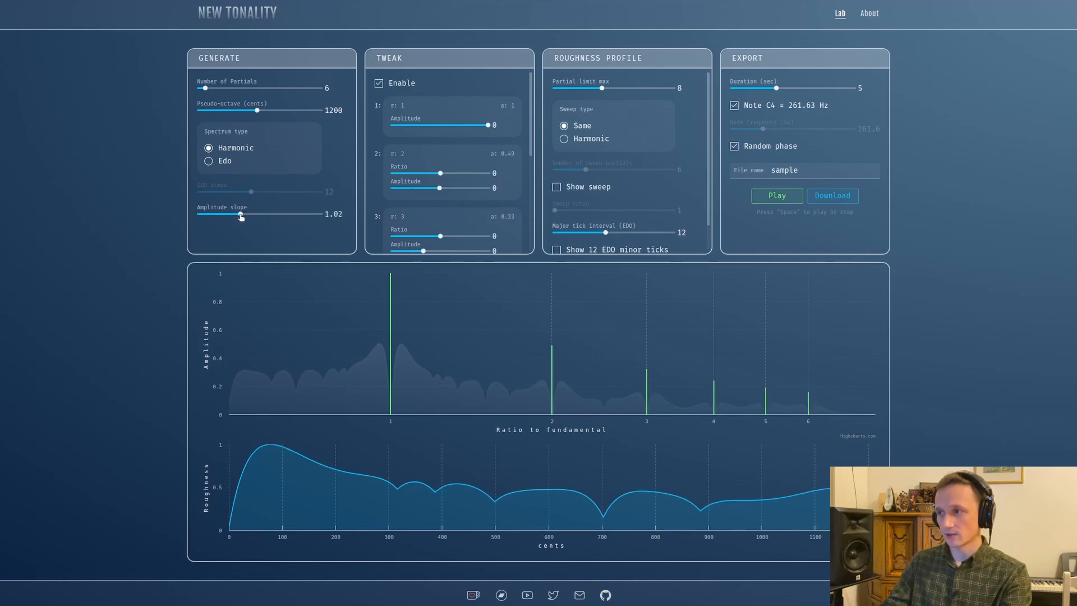
click(777, 196)
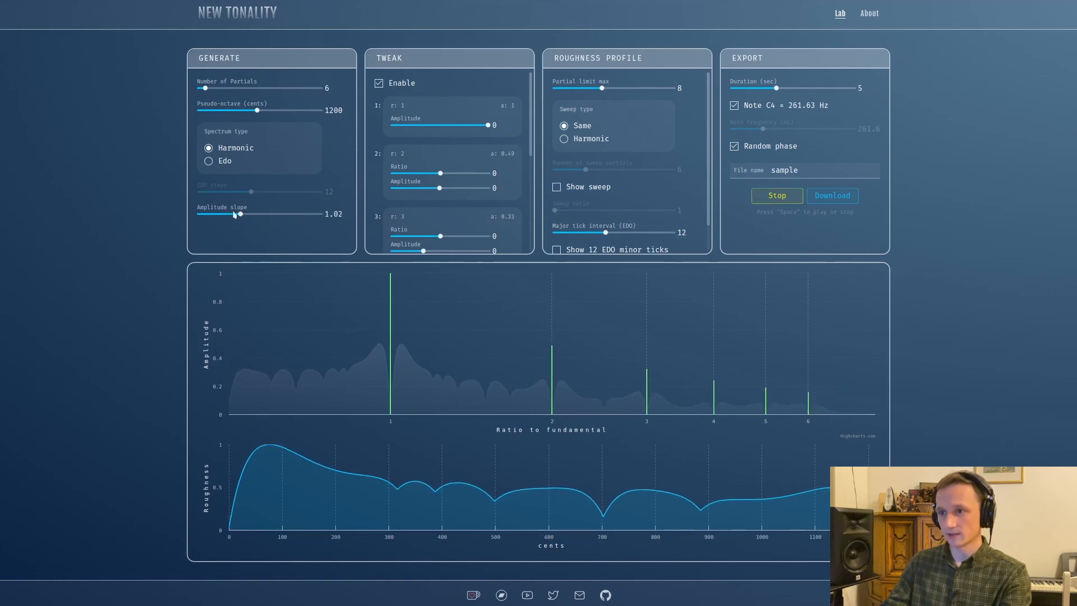
Step: Try the slope flat, then at its maximum of 3, then back toward the default of 1
drag(239, 213, 200, 219)
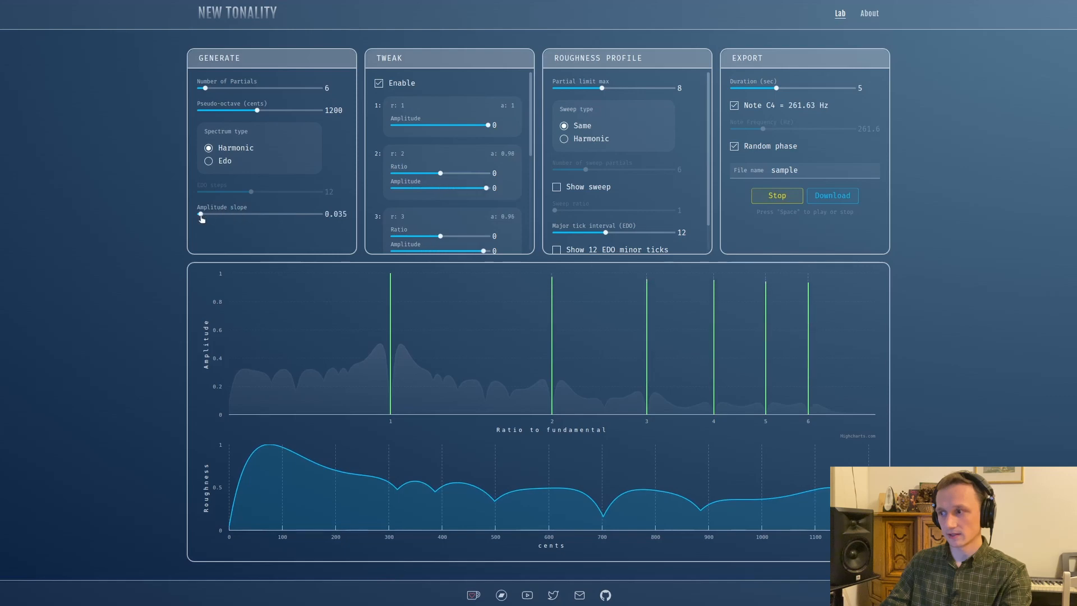
drag(201, 214, 255, 213)
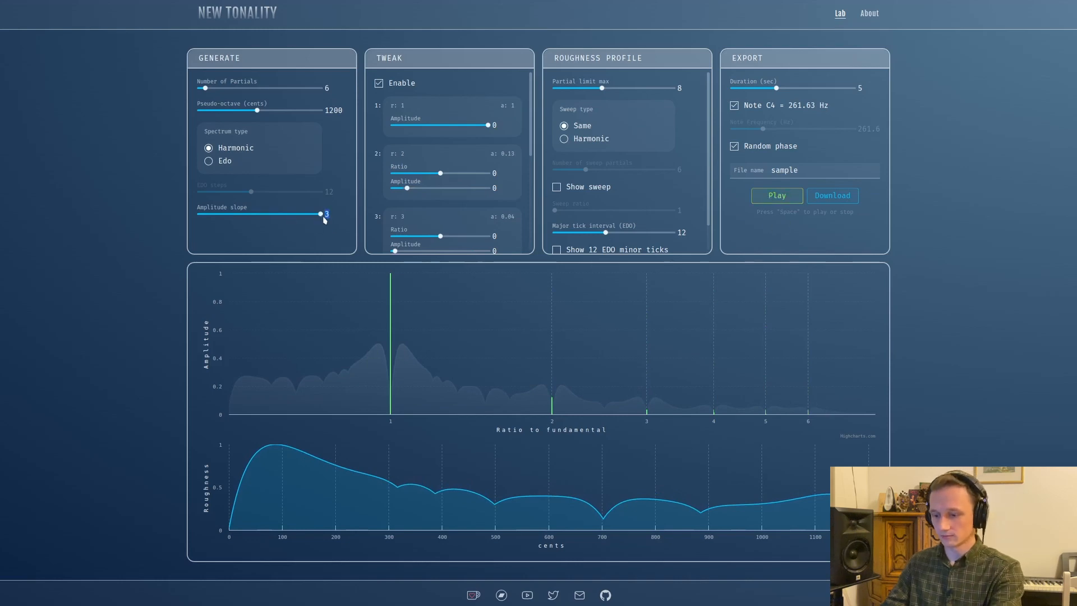
drag(320, 213, 238, 213)
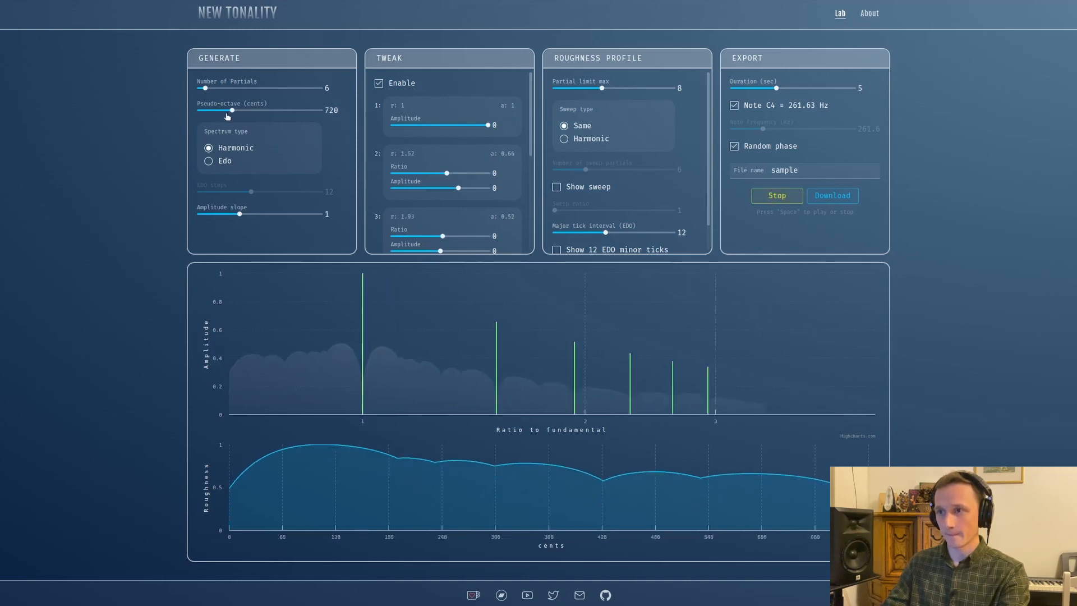
drag(231, 110, 300, 110)
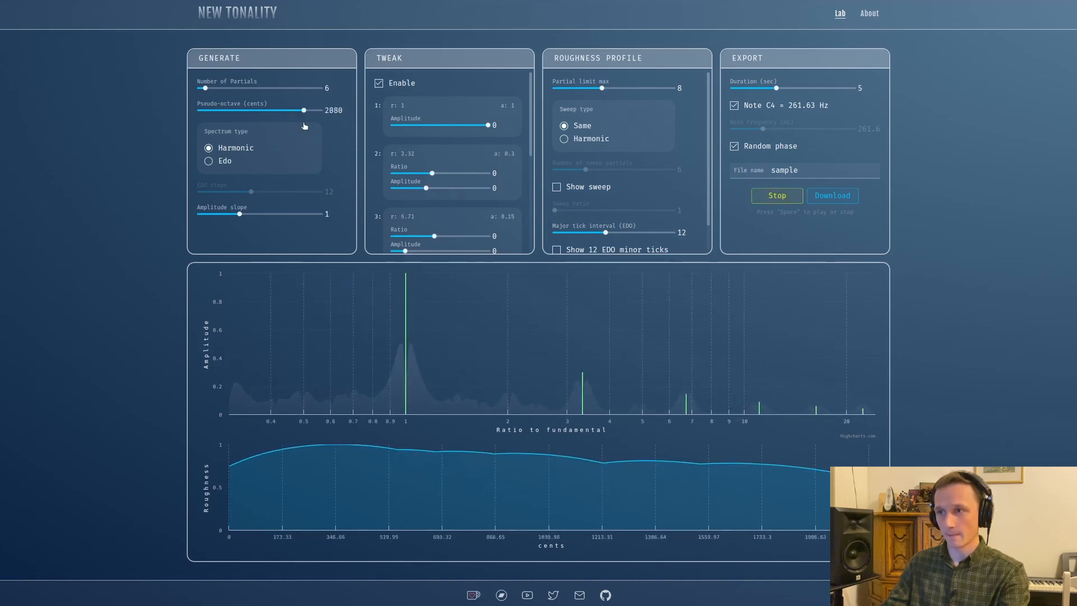
drag(305, 110, 249, 110)
text(1200)
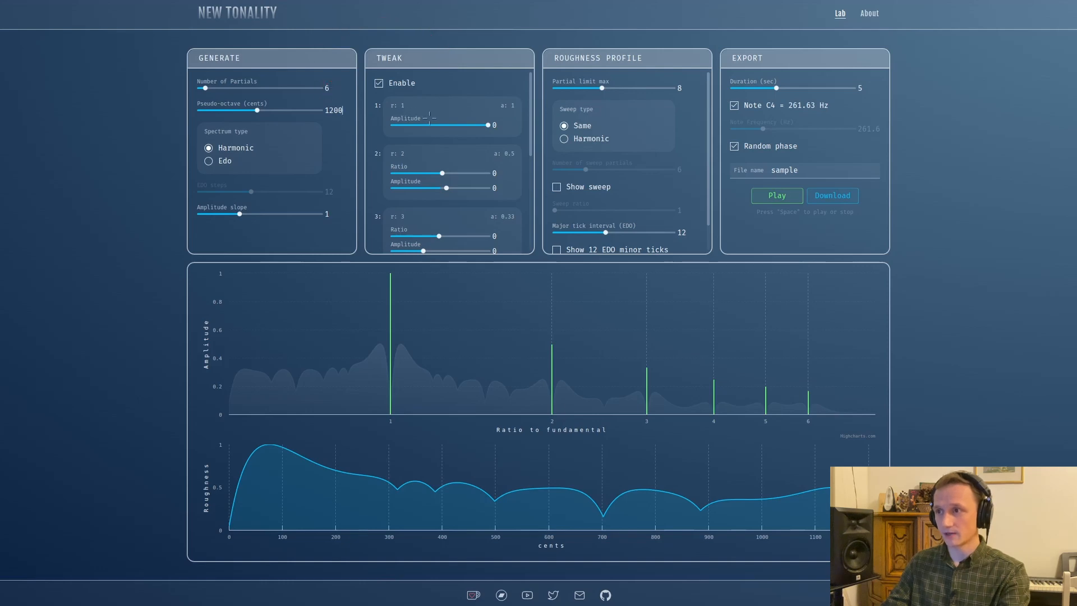
scroll(down, 3)
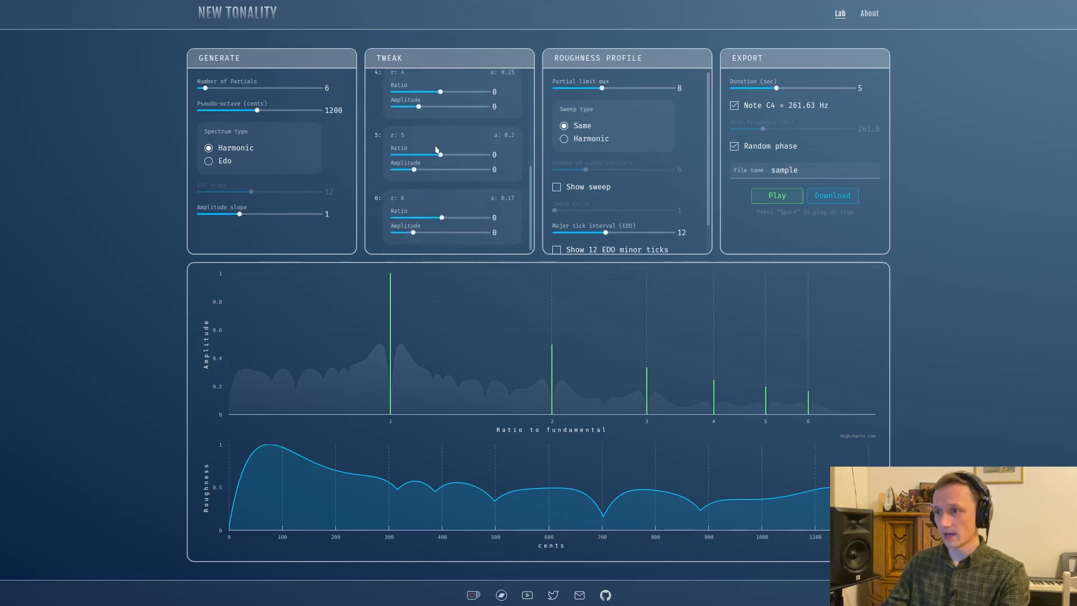
click(404, 199)
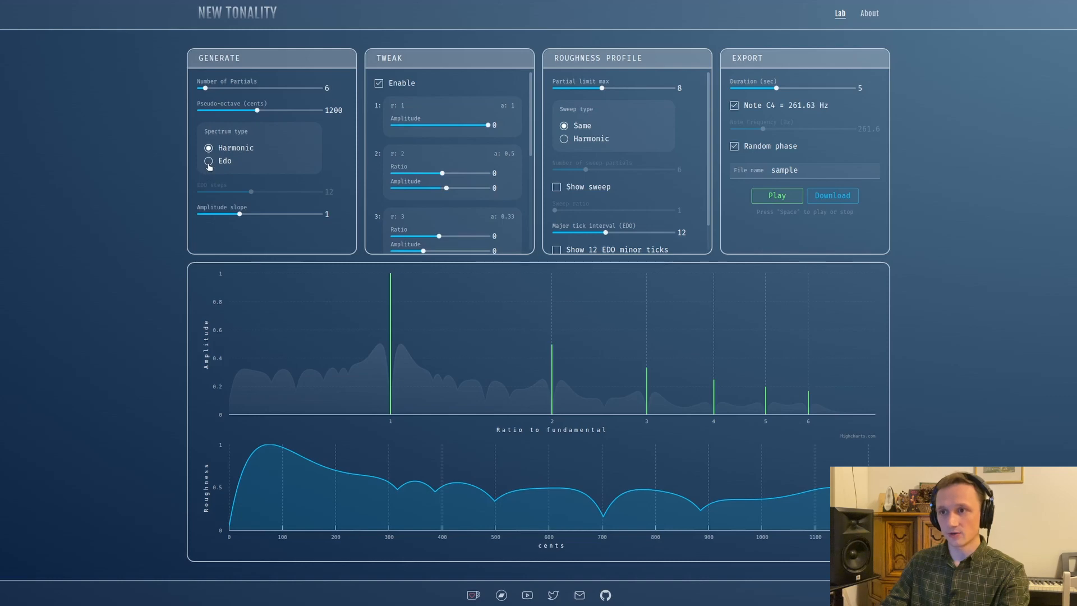
click(208, 161)
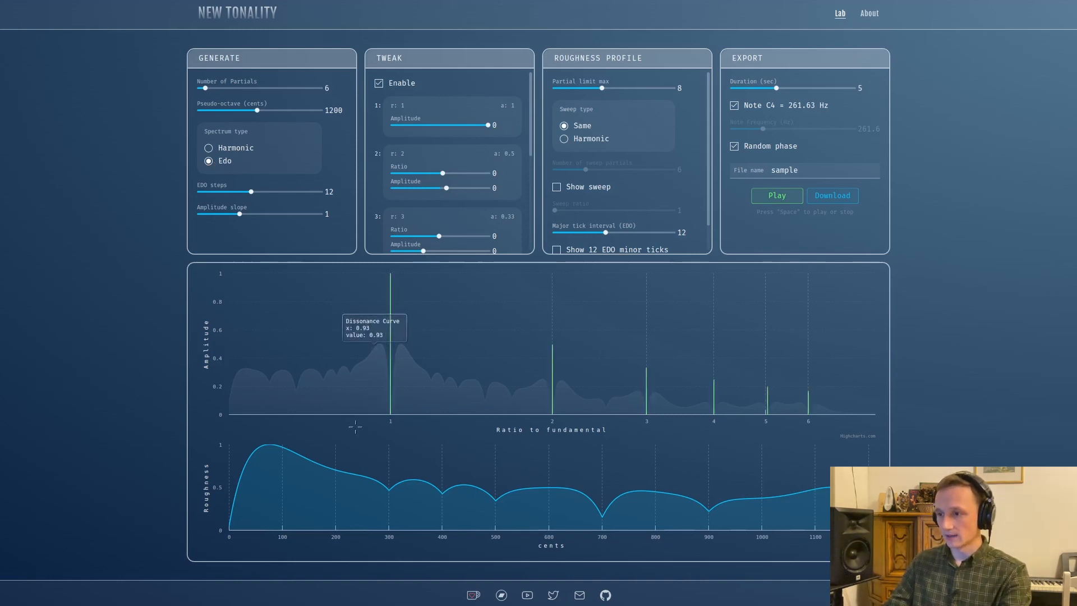
mouse_move(354, 428)
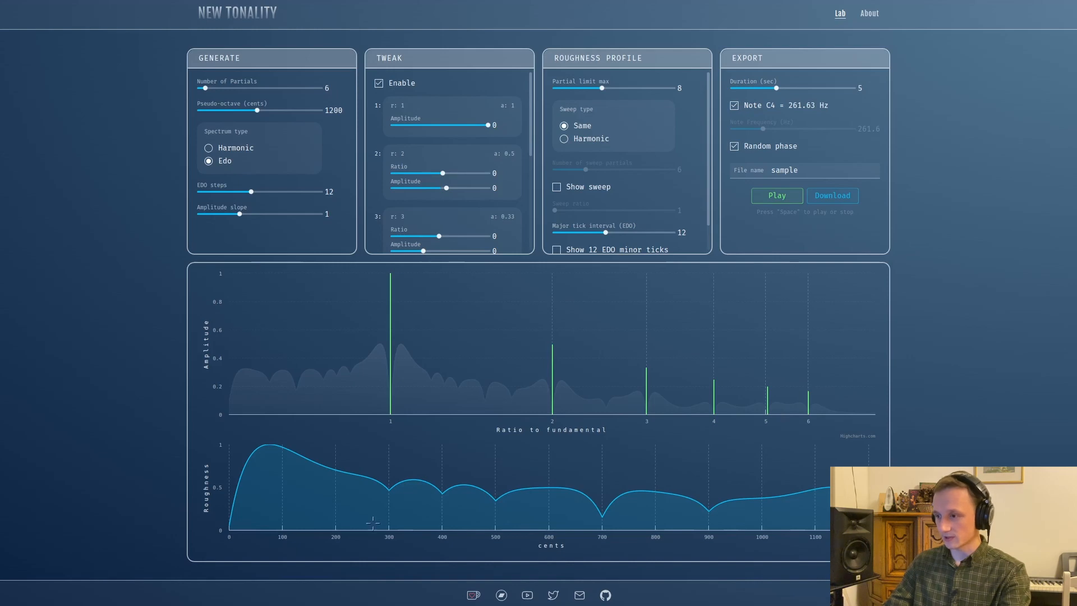
mouse_move(384, 498)
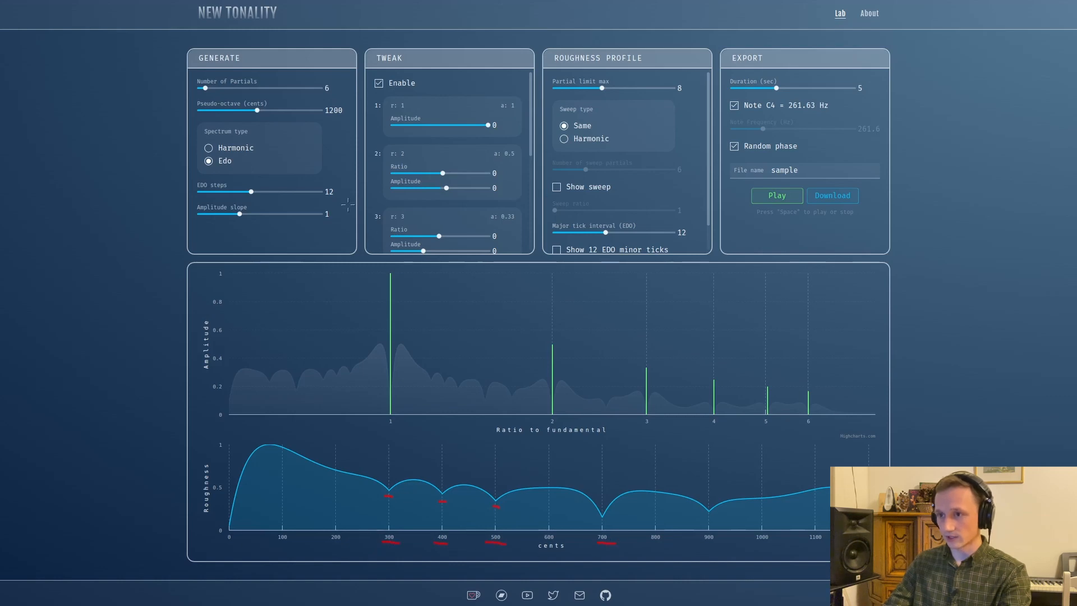
click(209, 148)
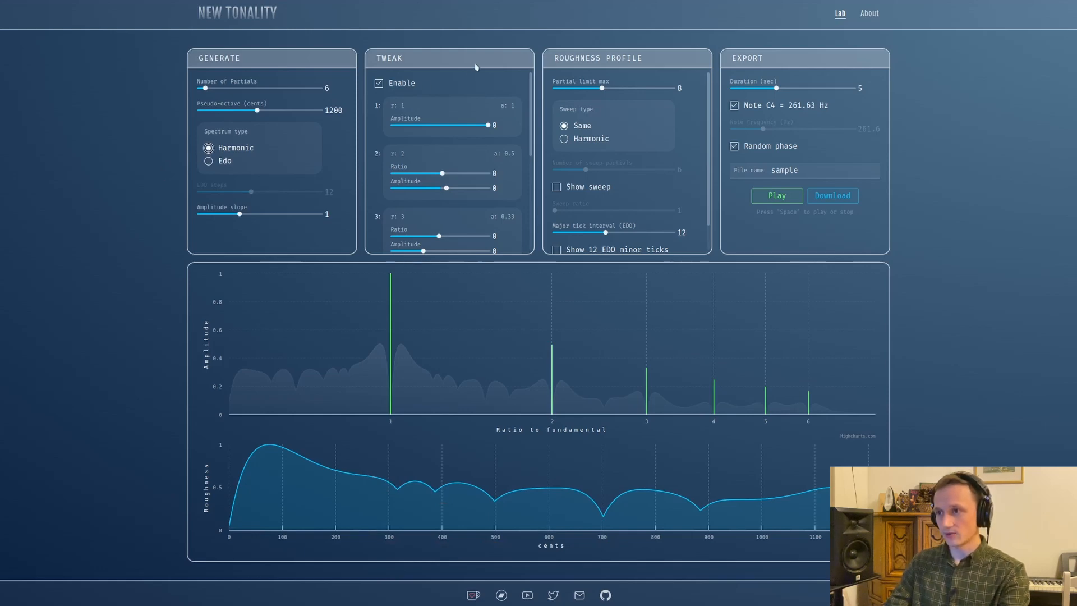
mouse_move(102, 93)
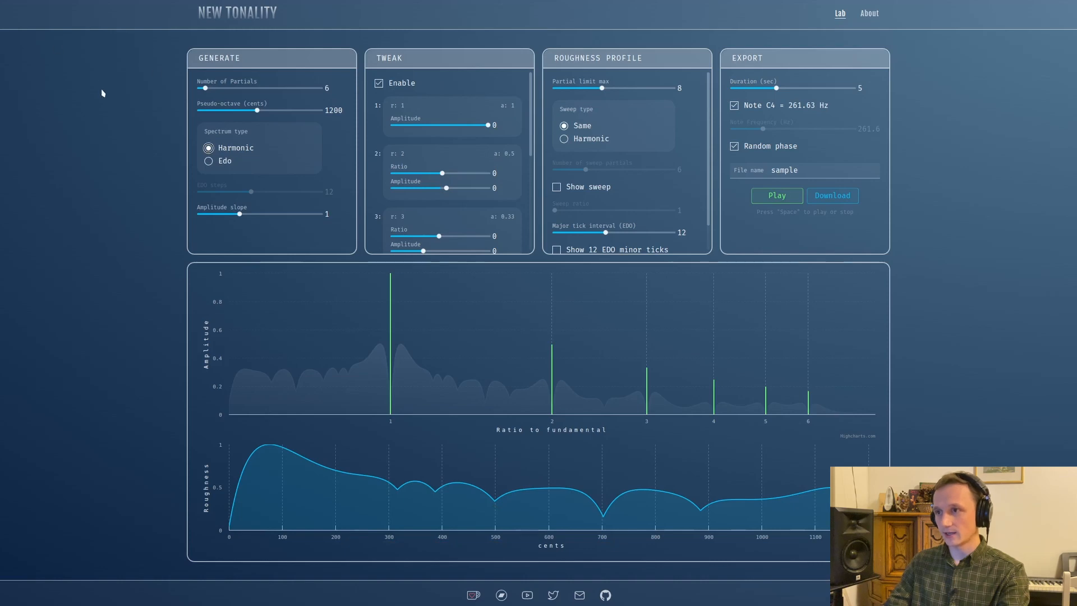
mouse_move(44, 109)
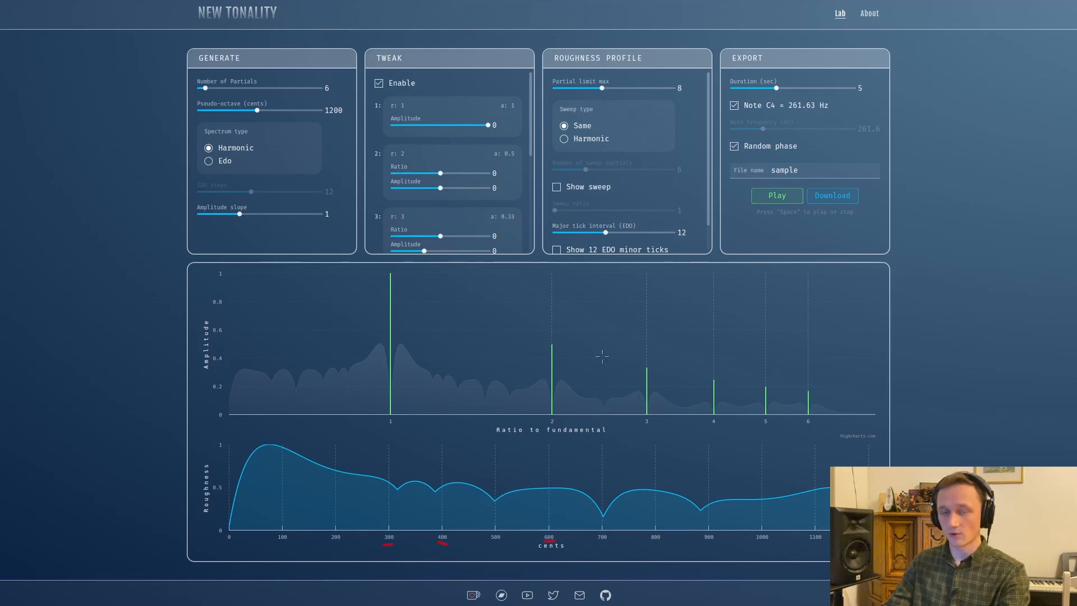
mouse_move(504, 200)
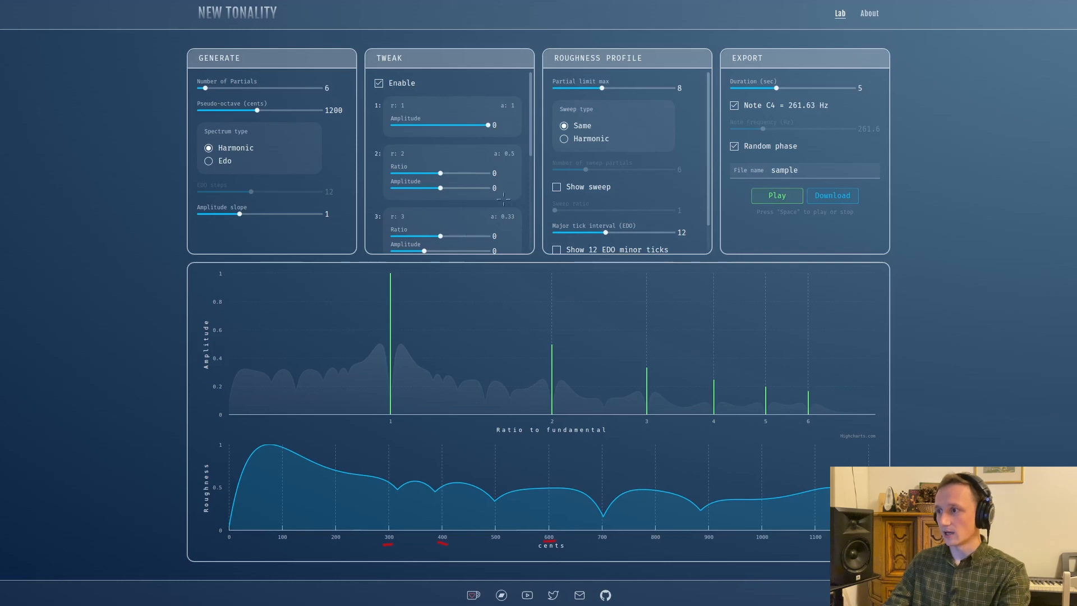
mouse_move(646, 192)
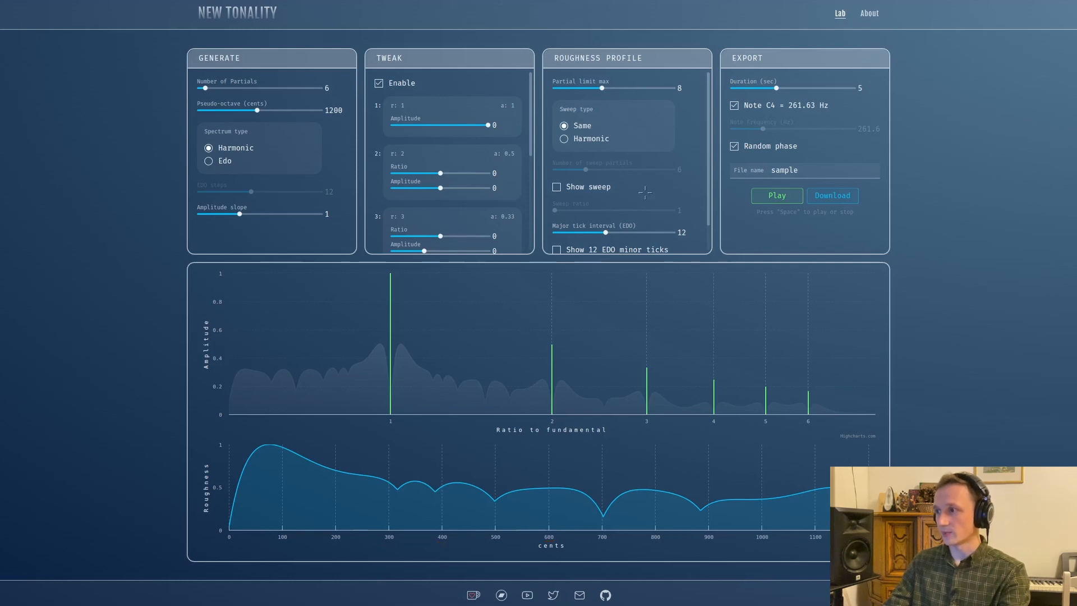
Step: Set the roughness axis major tick interval to 7-EDO and start playback
scroll(down, 3)
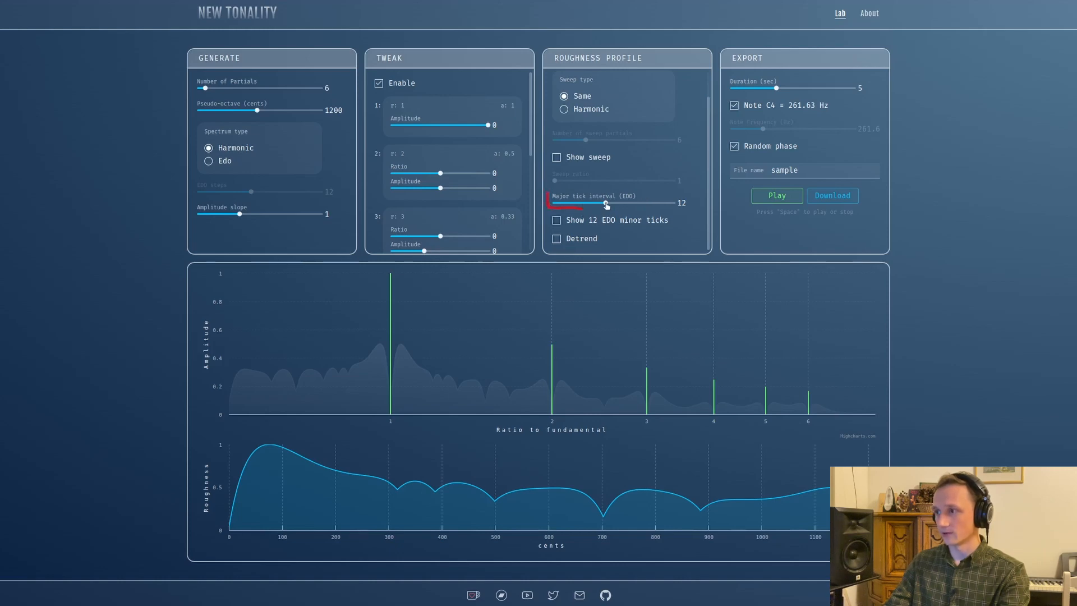
drag(605, 205, 592, 204)
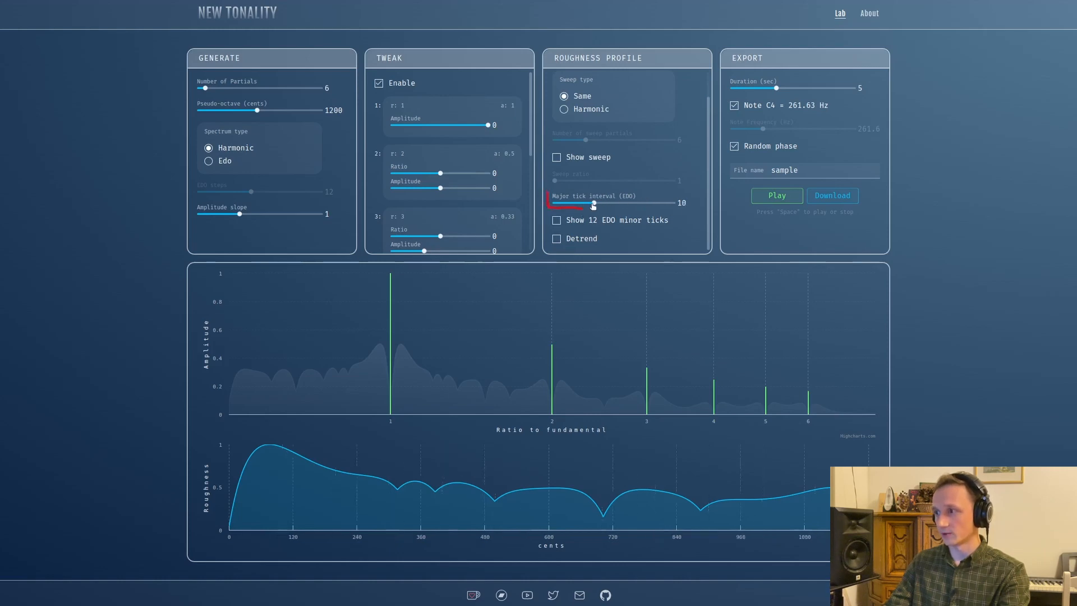
drag(592, 206, 577, 207)
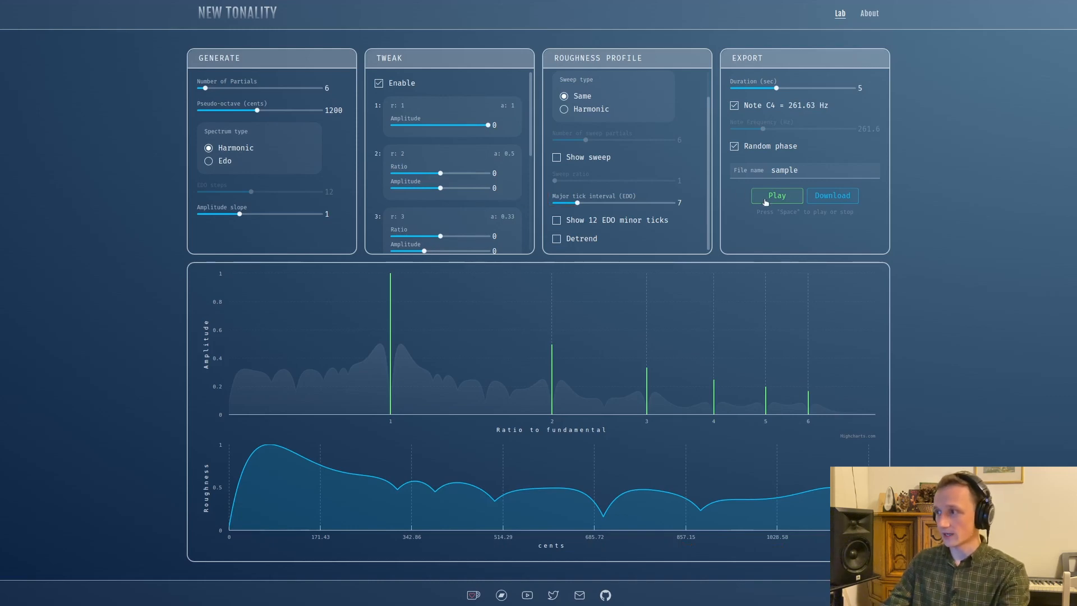
mouse_move(772, 224)
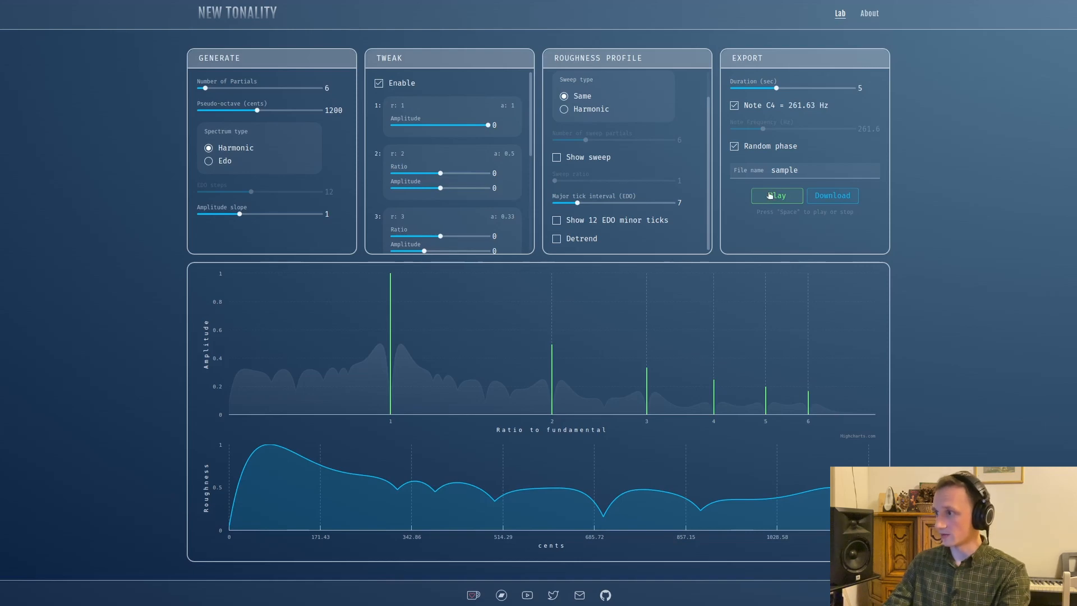
click(776, 195)
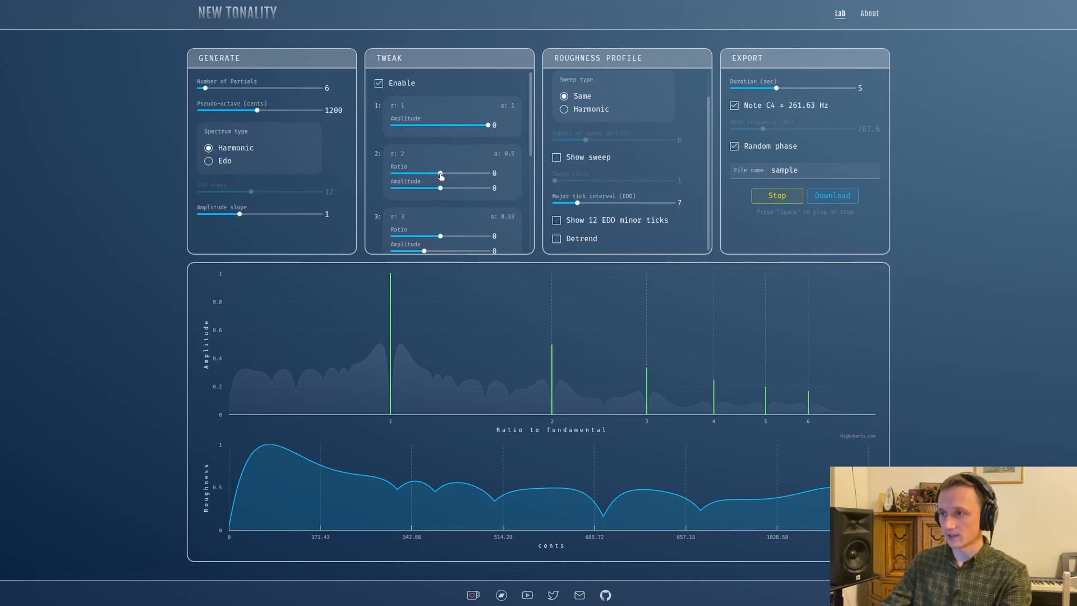
Step: Lower the fundamental's amplitude tweak to about -0.29 (level ~0.71)
drag(491, 124, 473, 124)
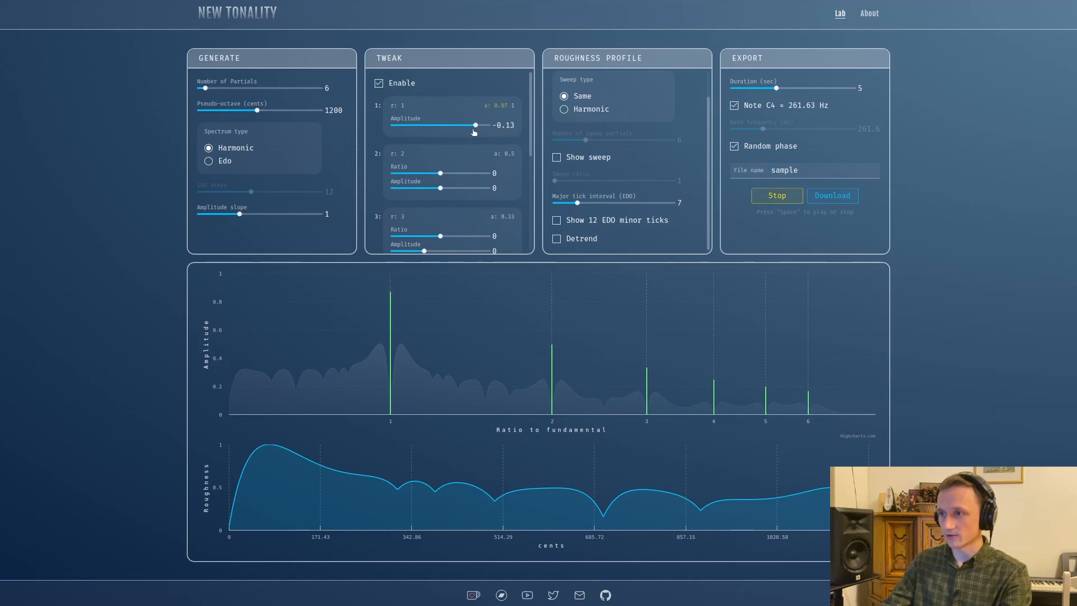
drag(476, 124, 462, 125)
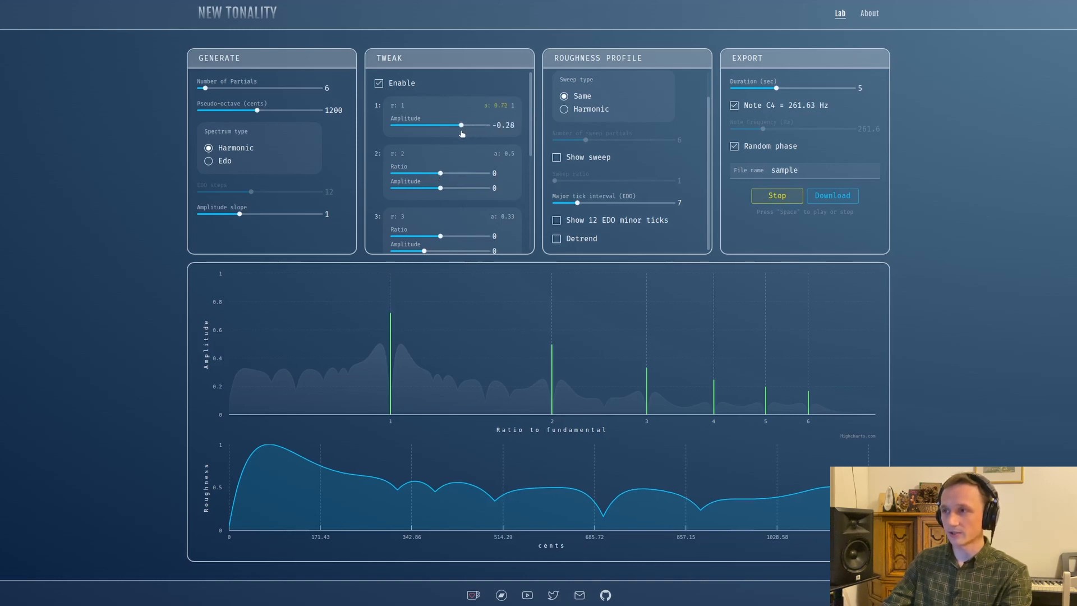
drag(463, 125, 460, 124)
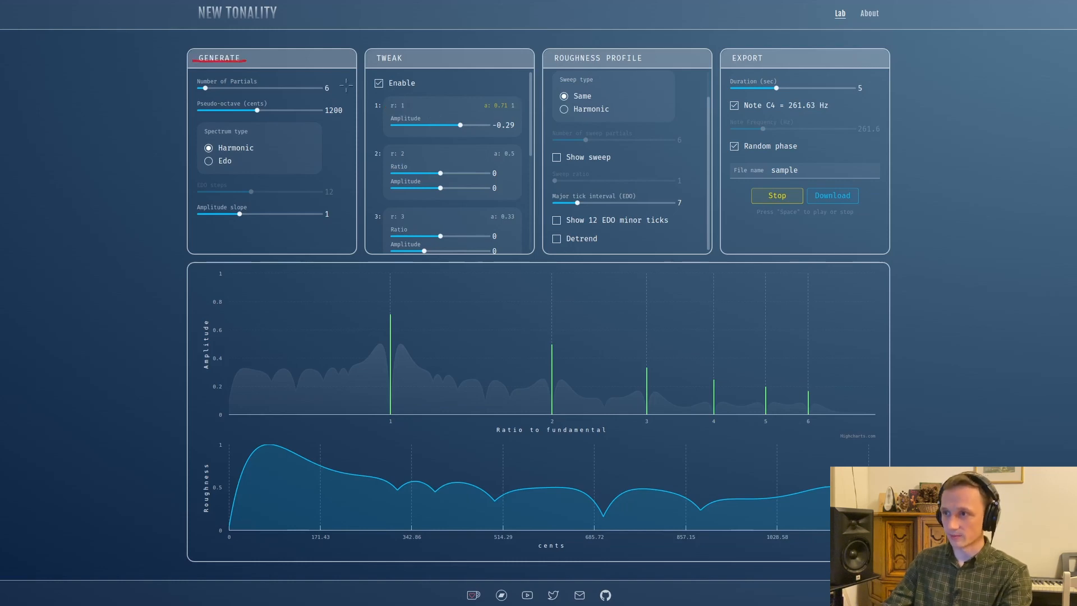
mouse_move(440, 174)
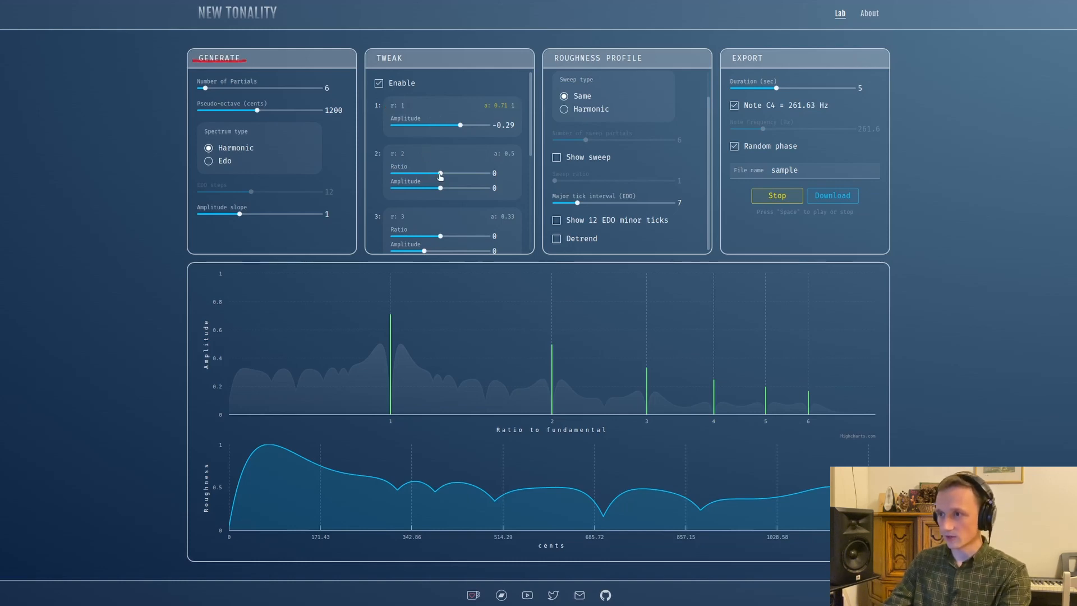
Step: Stretch the second and third partials sharp, the second to about 2.24
drag(440, 174, 442, 174)
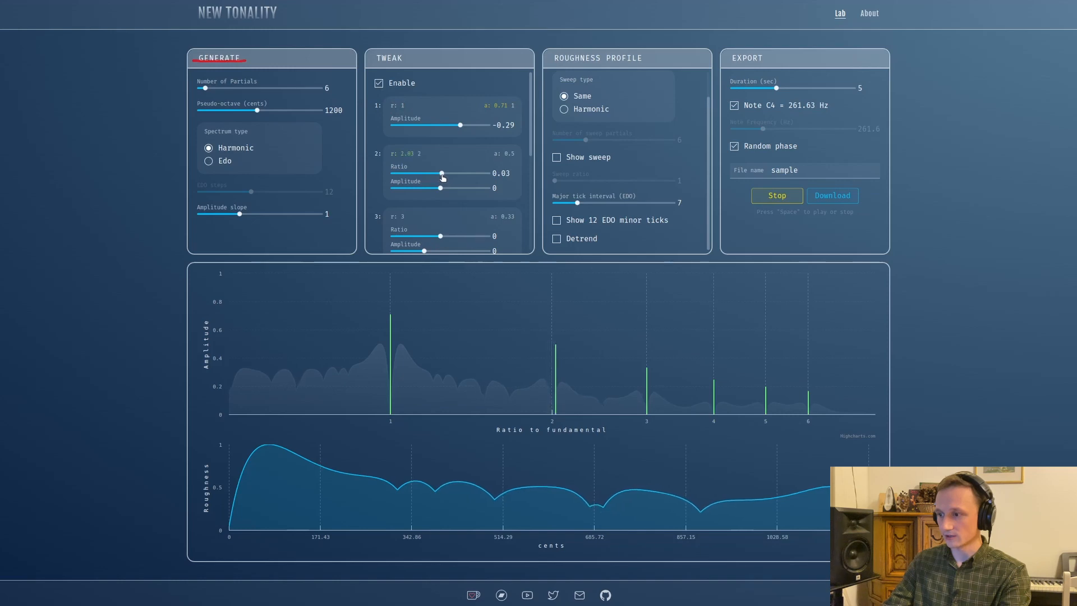
drag(442, 173, 441, 173)
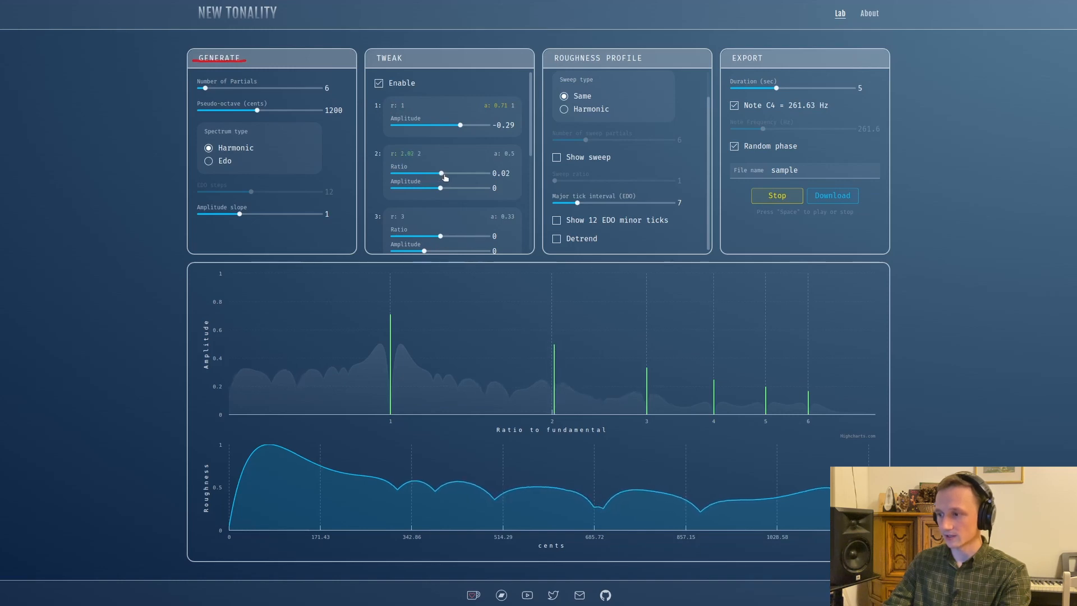
drag(442, 174, 451, 174)
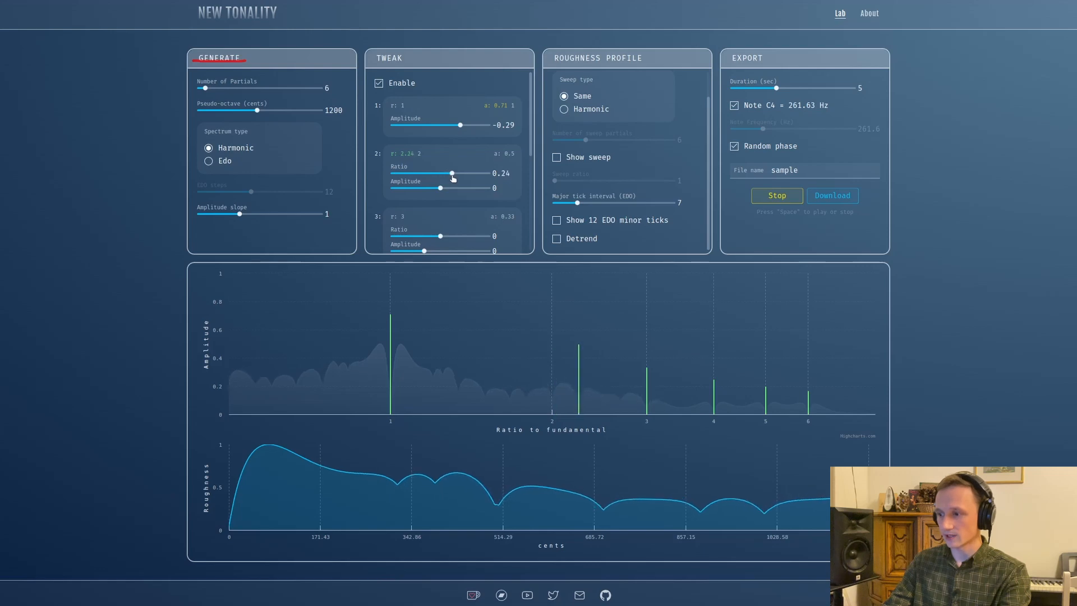
drag(450, 174, 452, 173)
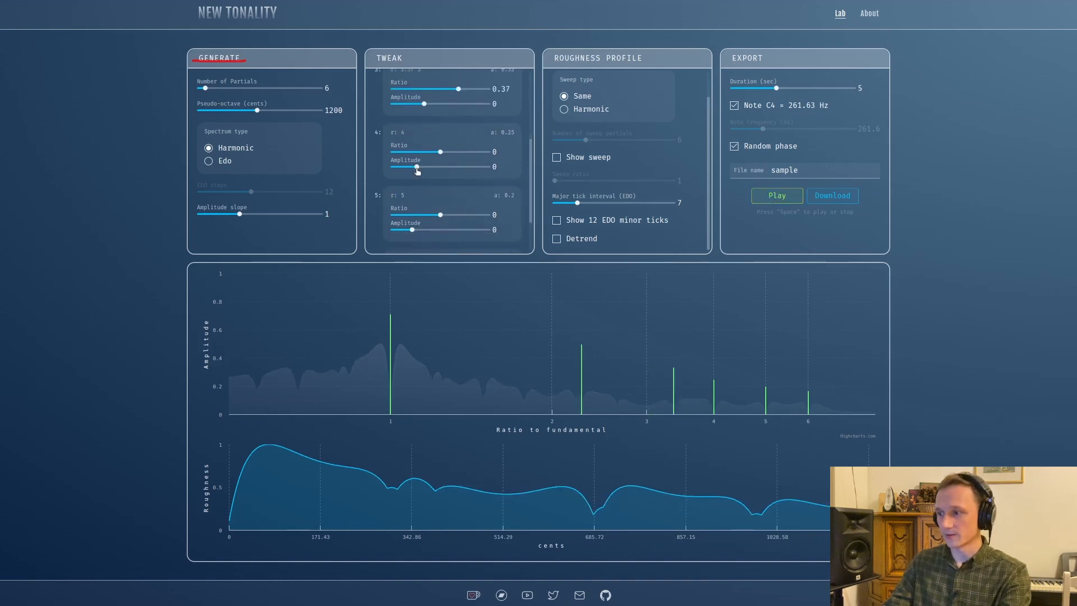
Step: Silence the fourth partial, then bring back part of its level
drag(415, 166, 391, 166)
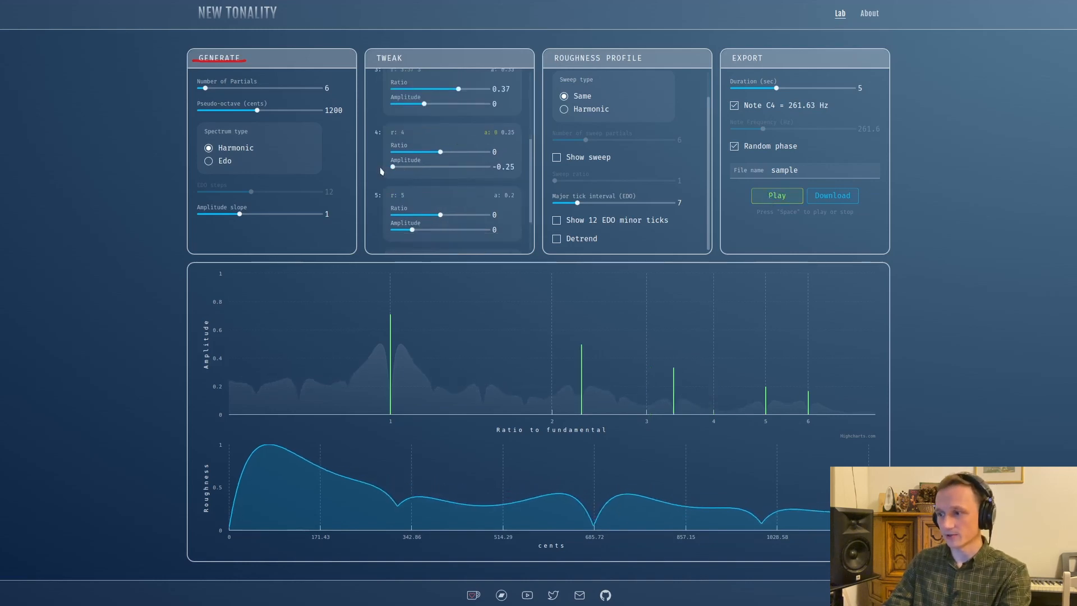
drag(392, 166, 408, 166)
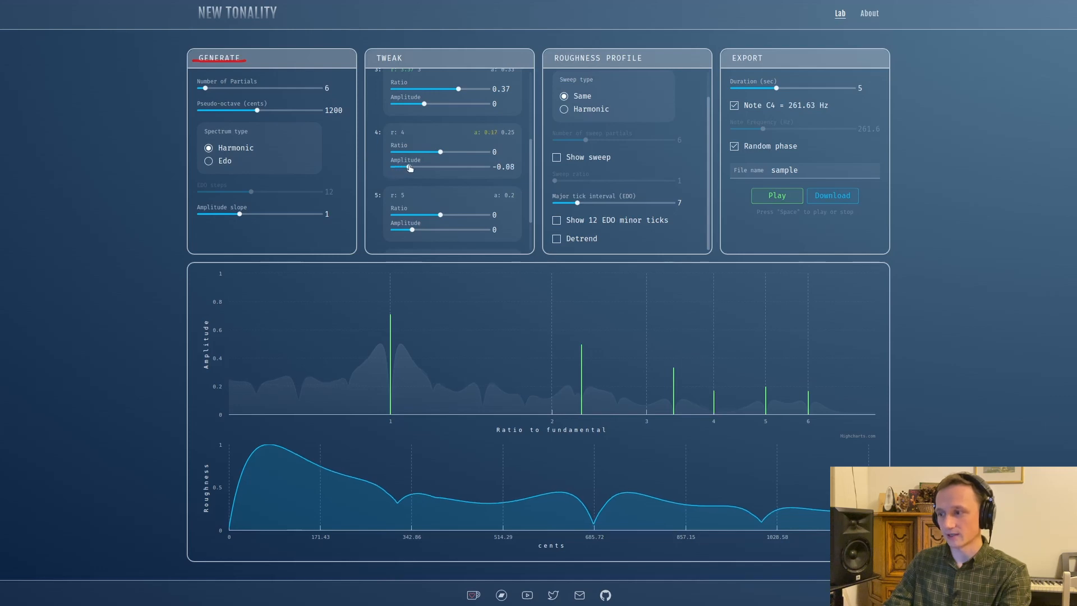
drag(409, 166, 413, 166)
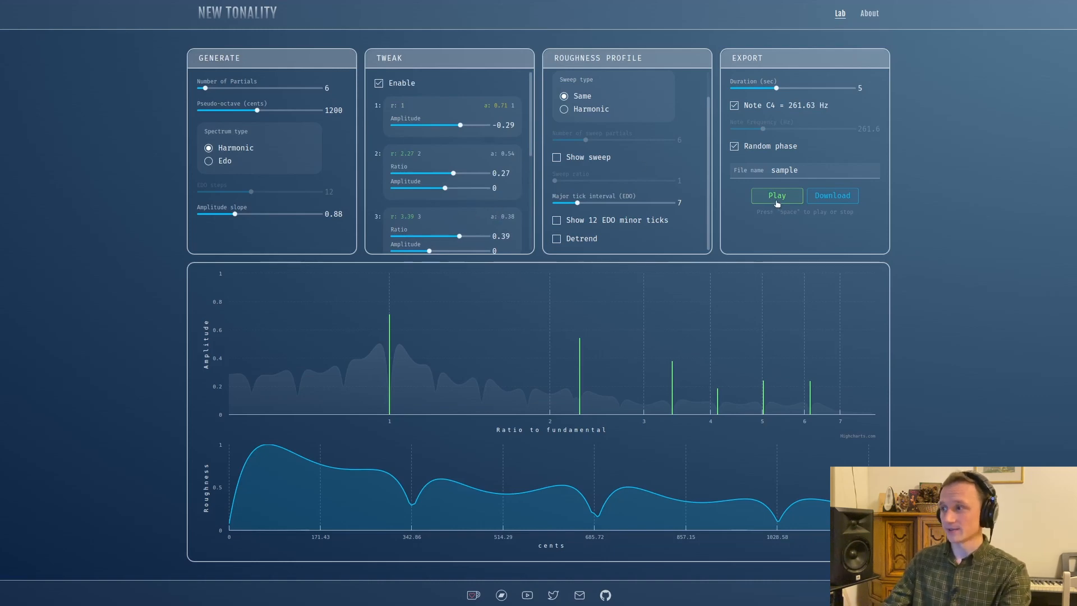
Step: Play the tweaked tone, stop it, and start it again
click(776, 196)
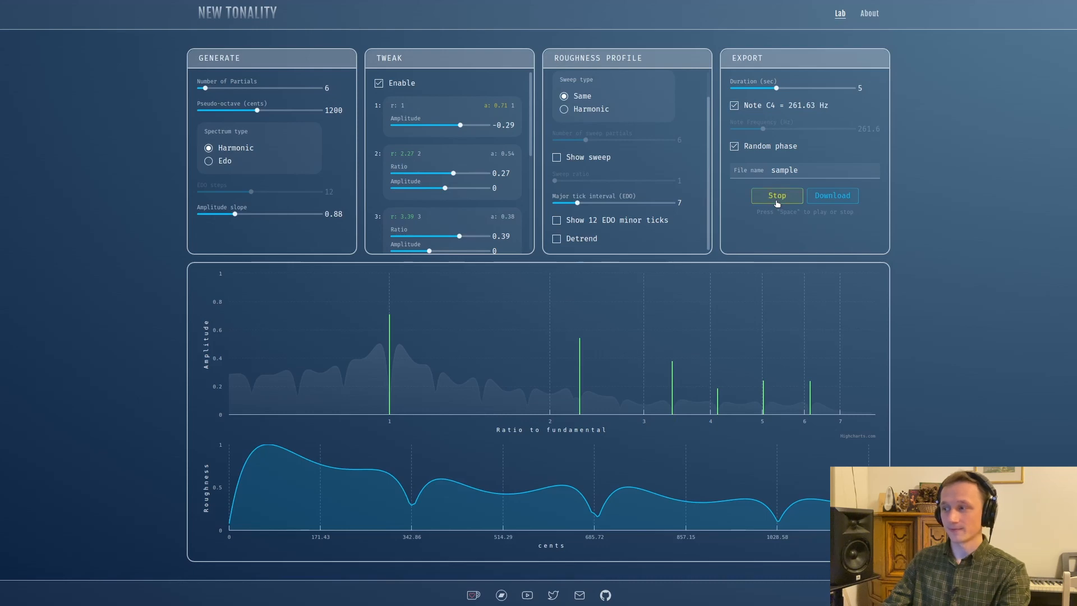
click(777, 196)
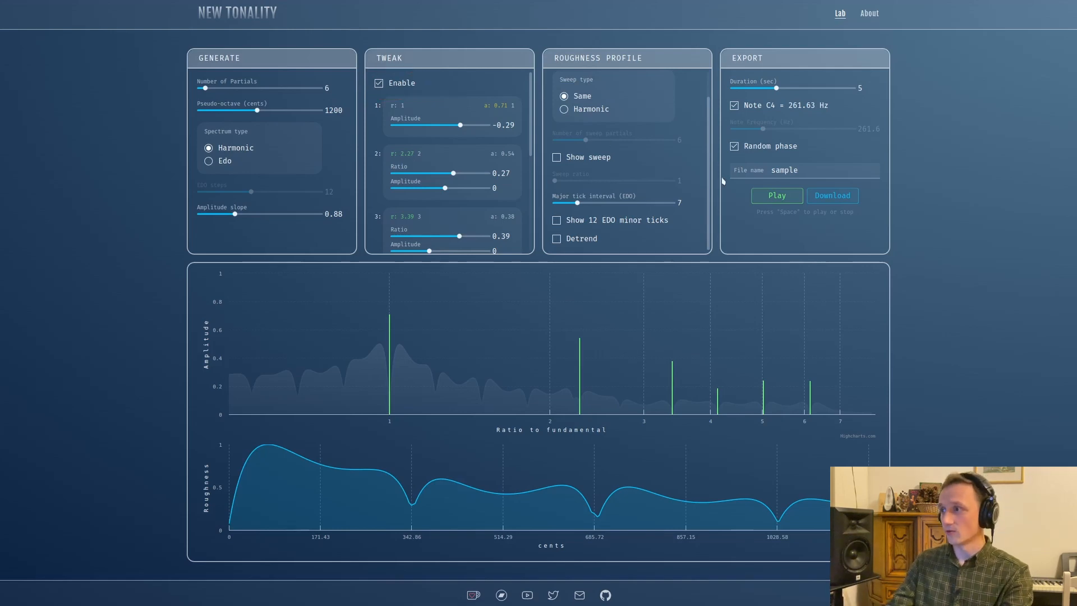
click(776, 196)
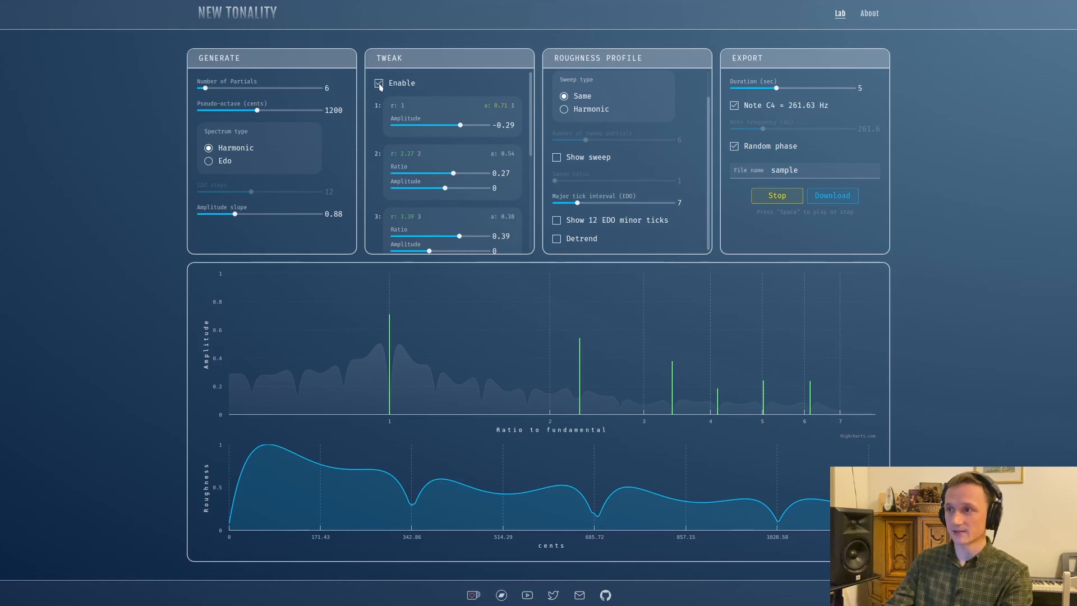
Step: Toggle the partial tweaks off and on while listening, leaving them off, then stop playback
click(378, 83)
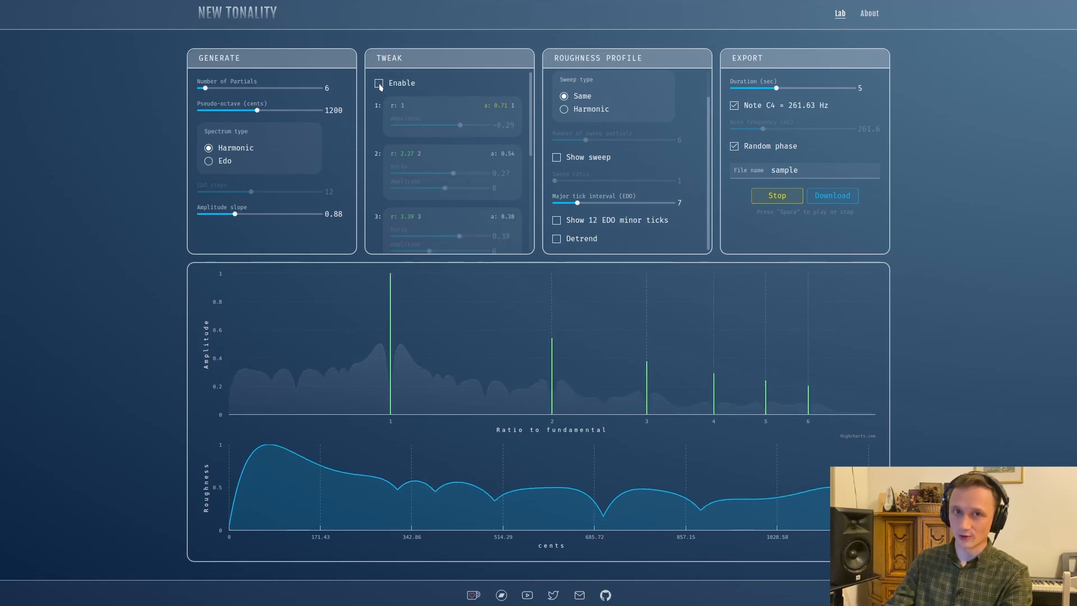
click(378, 83)
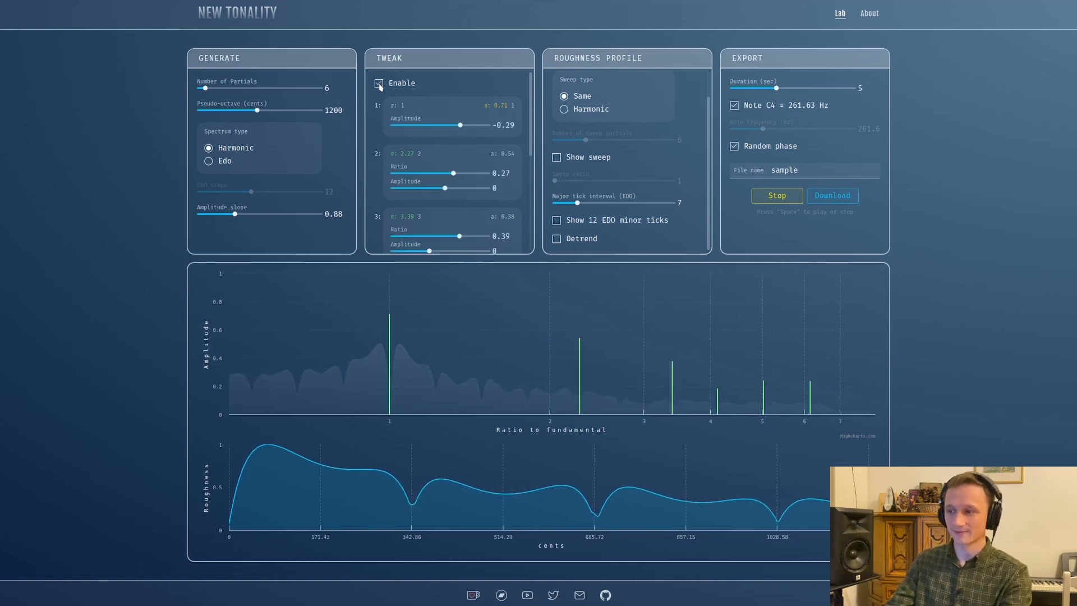
click(378, 83)
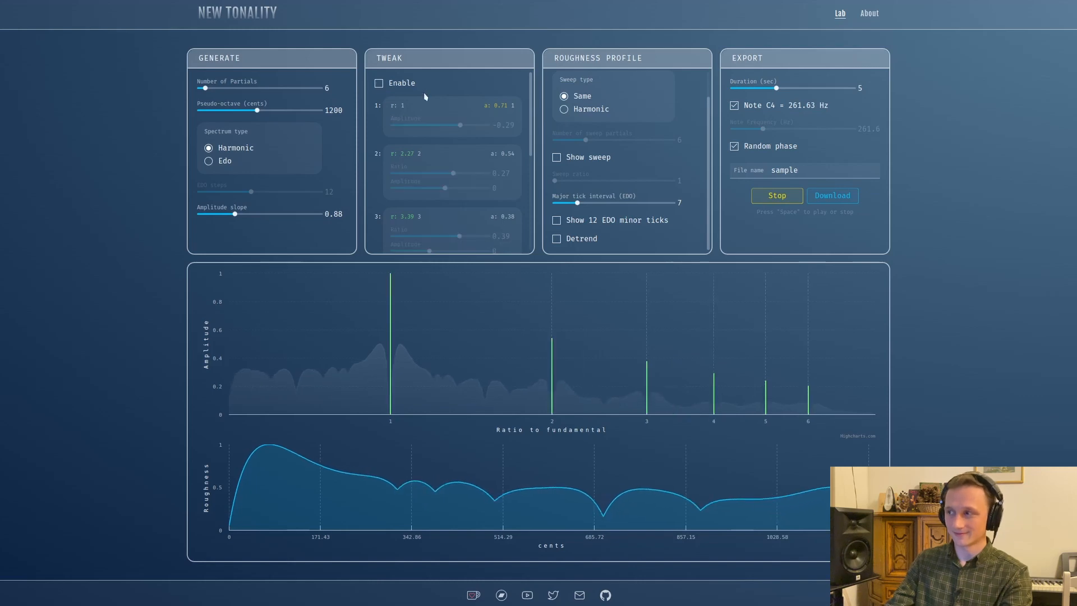
click(776, 195)
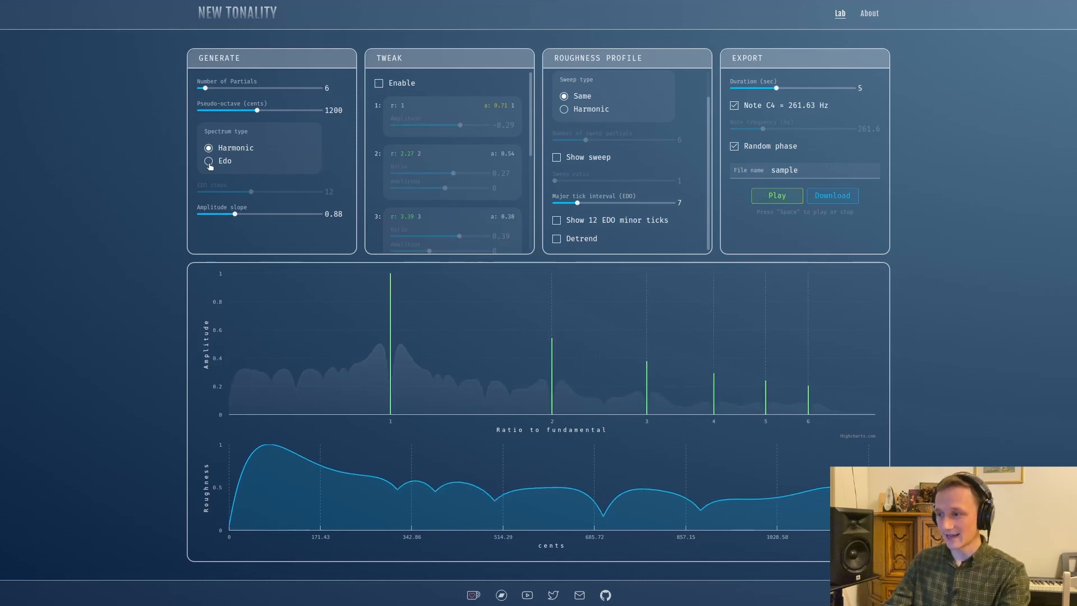
Step: Try a 7-step EDO spectrum, re-enable the partial tweaks and stop playback
click(209, 160)
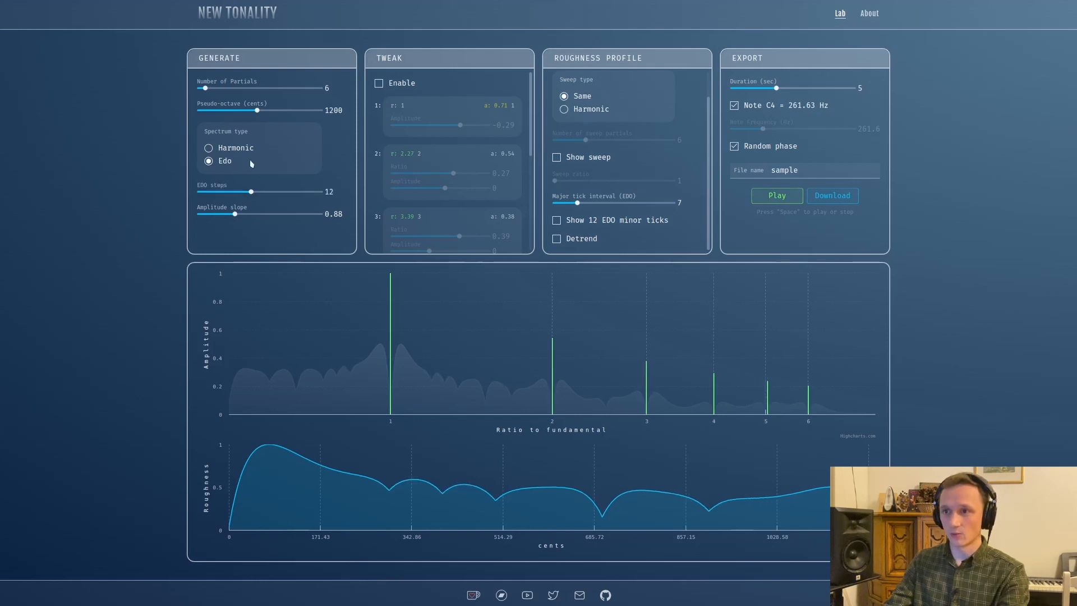
drag(251, 192, 227, 192)
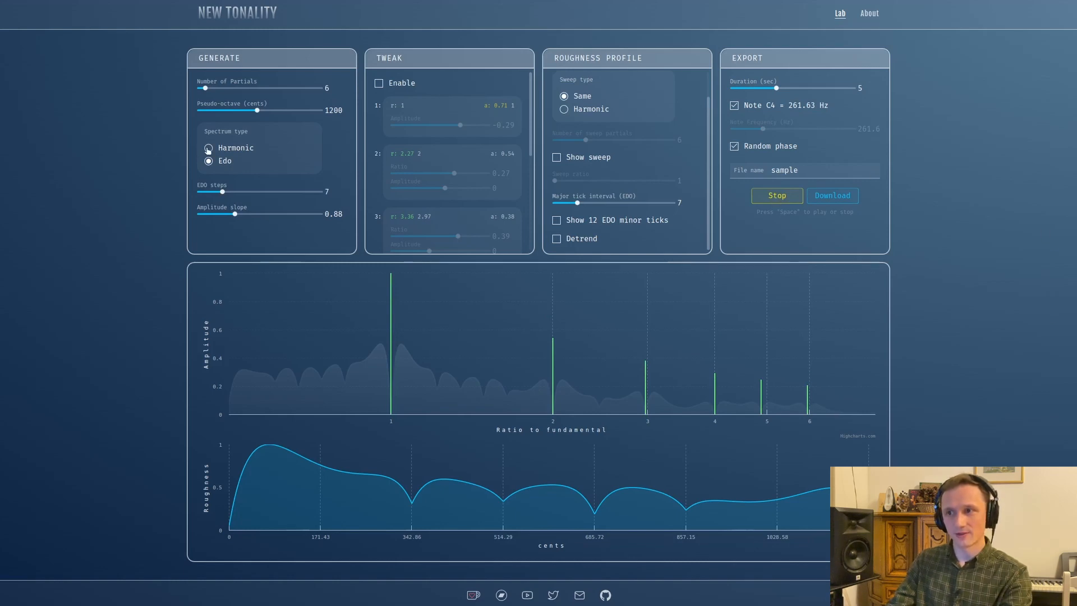
click(378, 83)
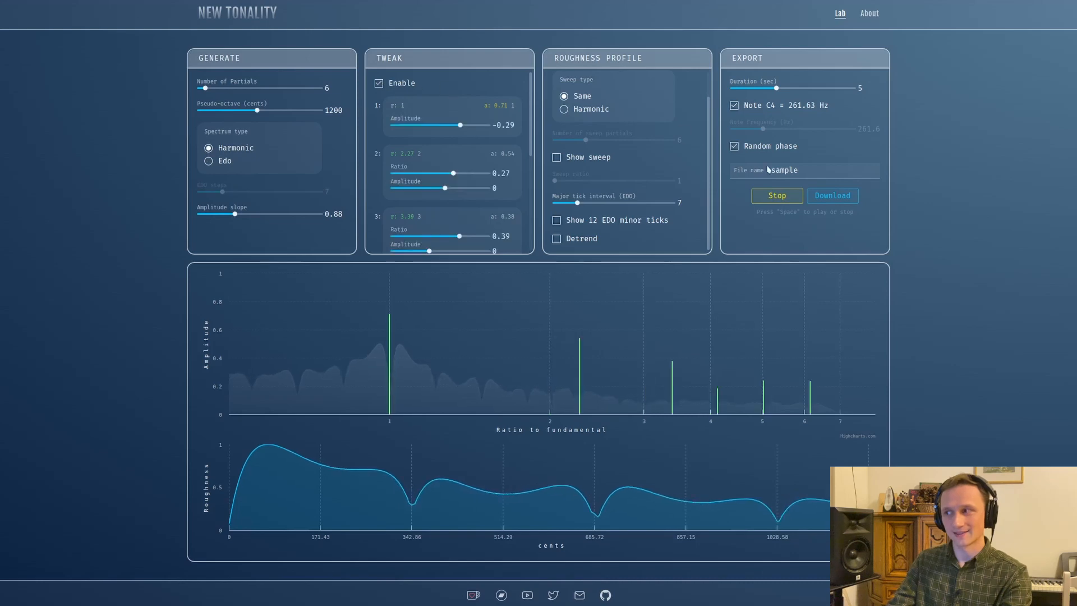
click(776, 195)
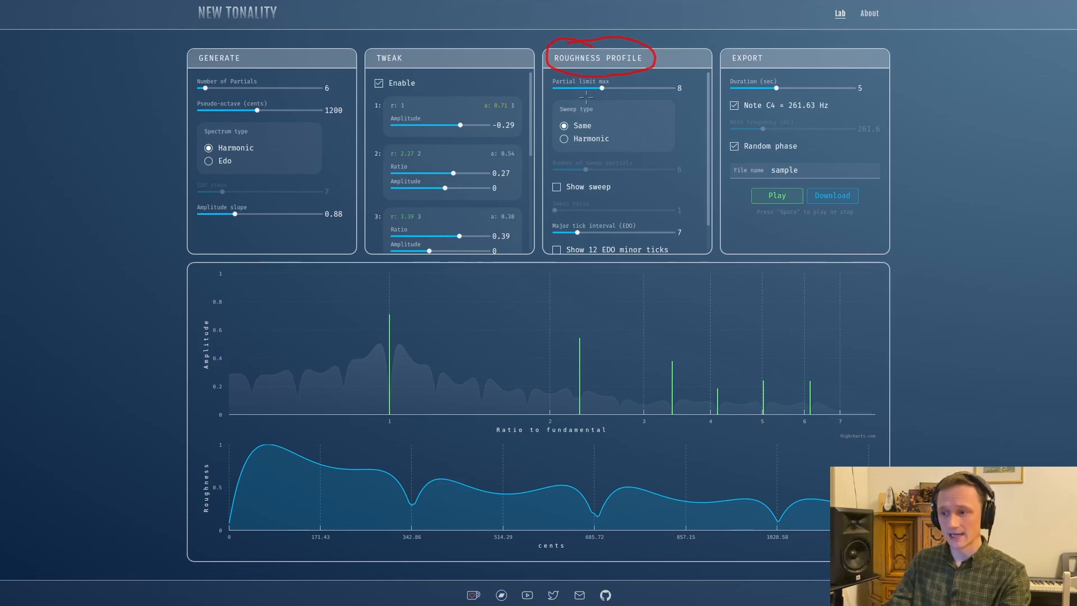
mouse_move(311, 497)
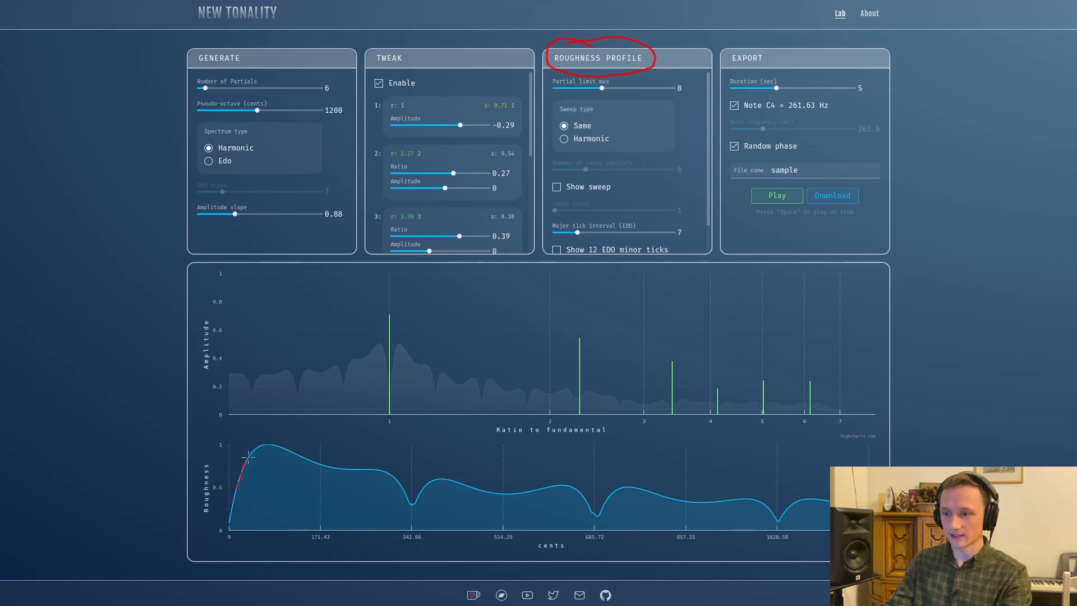
mouse_move(326, 436)
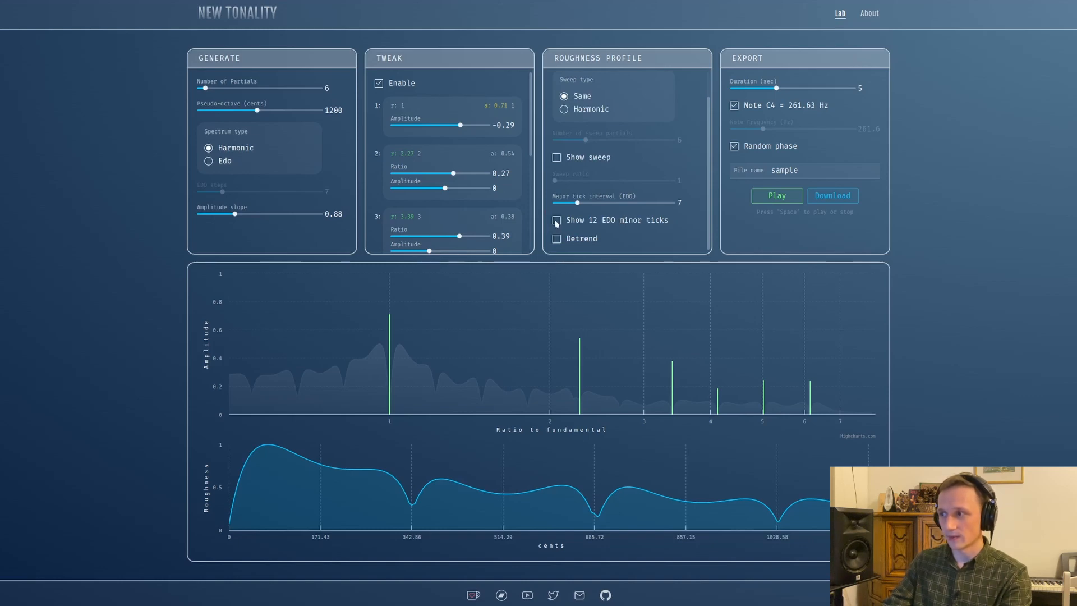
click(556, 220)
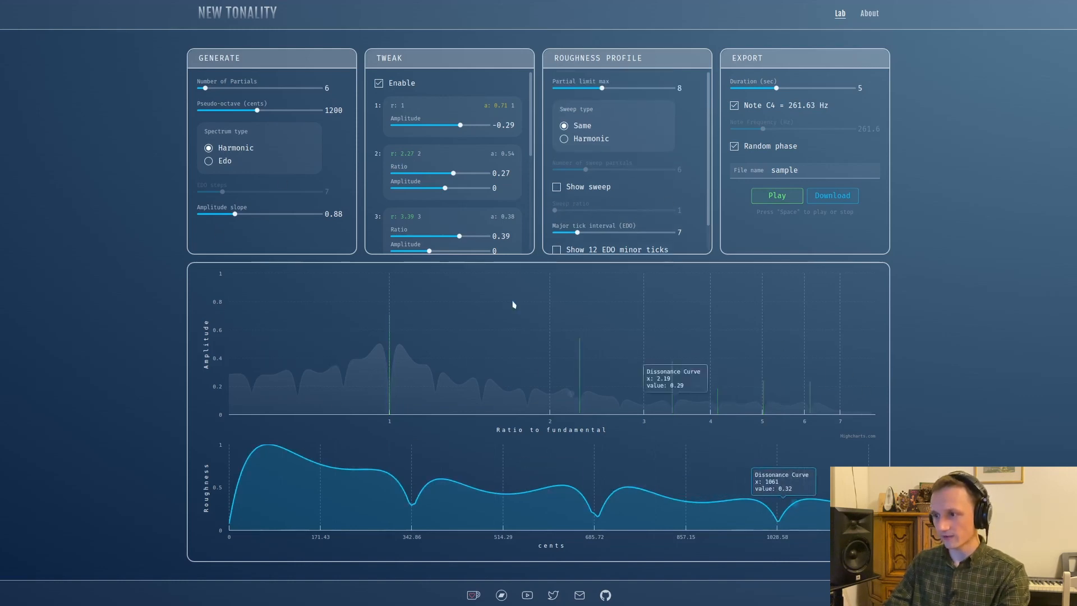
Step: Show the sweep overlay and raise the sweep ratio to about 1.1
click(557, 186)
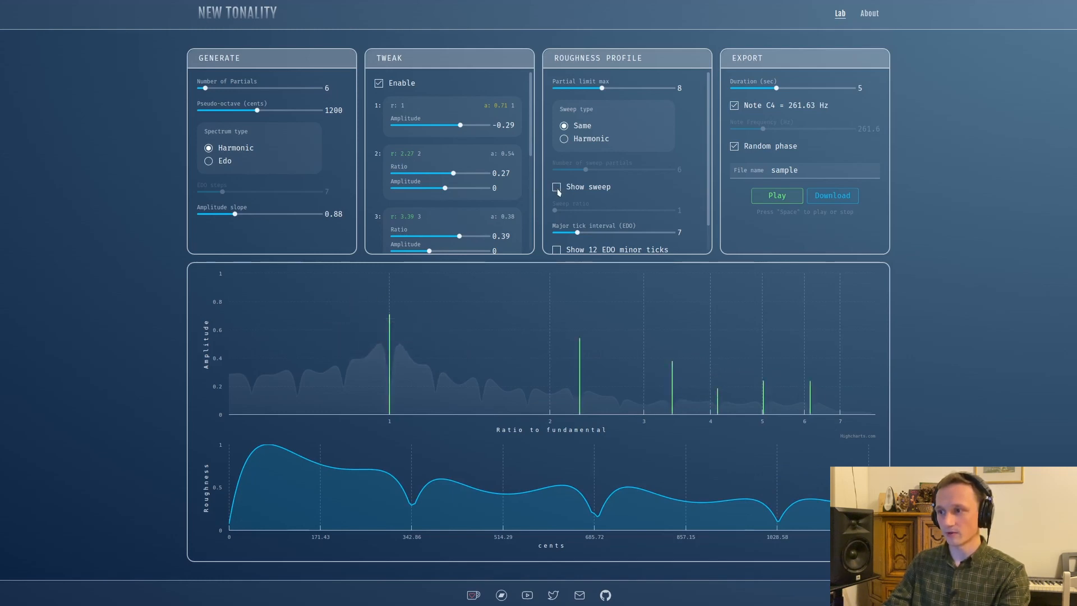
click(557, 187)
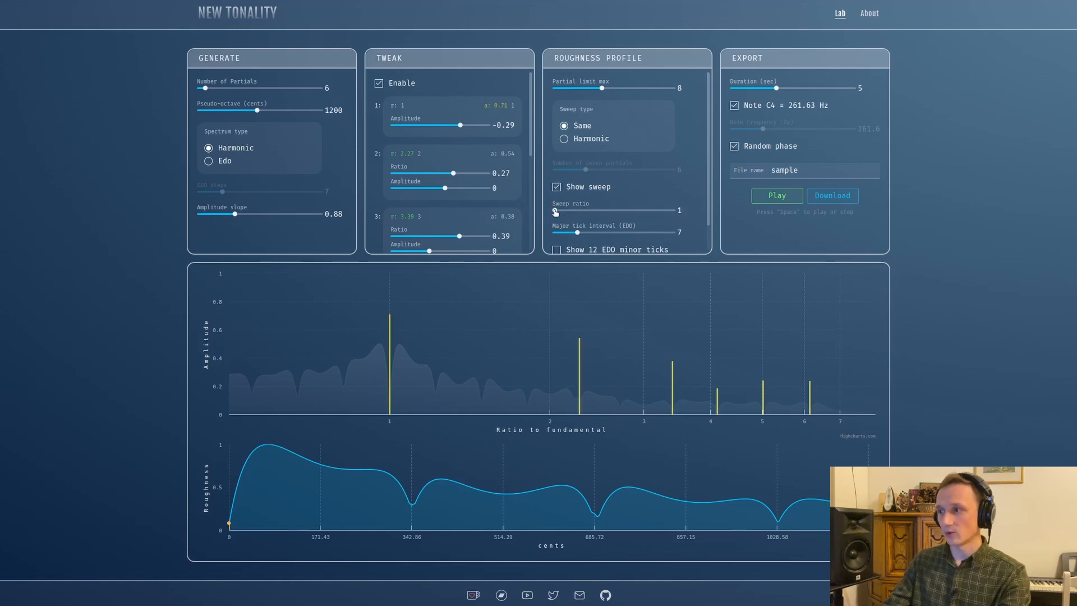
drag(557, 214, 560, 213)
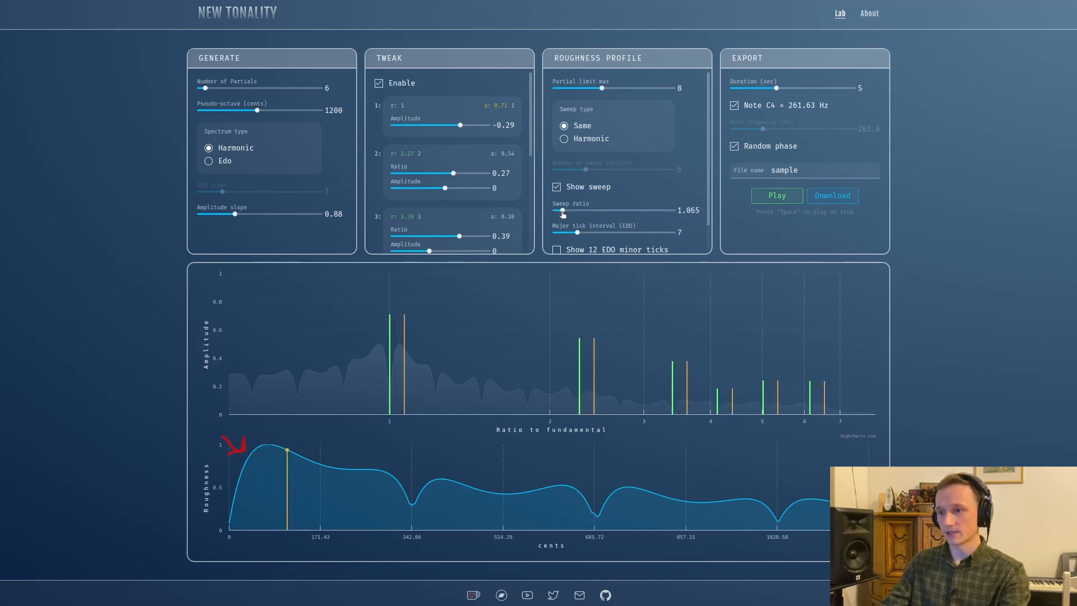
drag(562, 211, 566, 211)
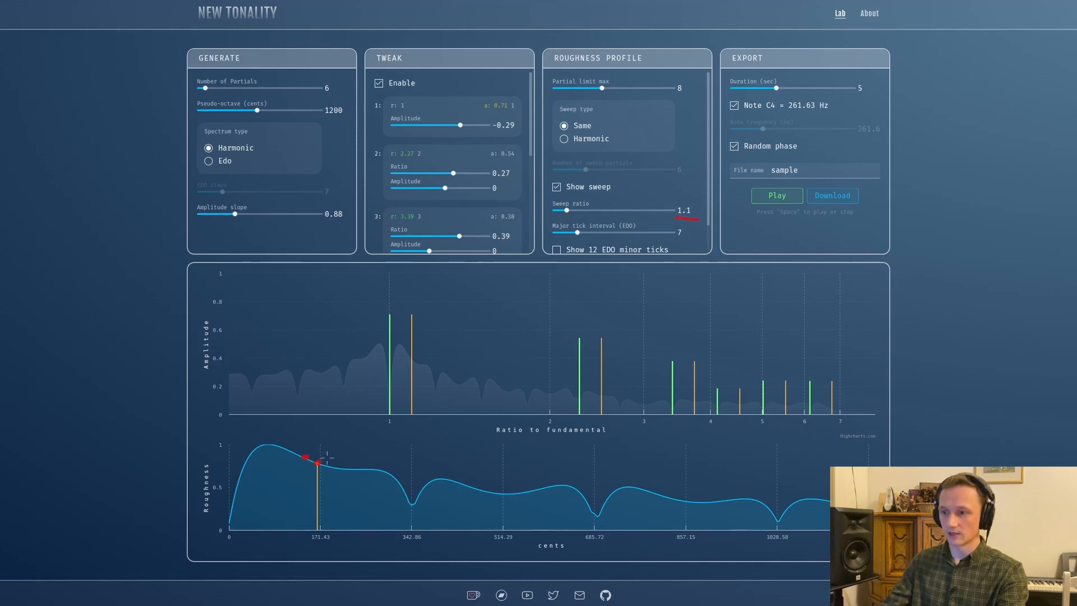
mouse_move(653, 200)
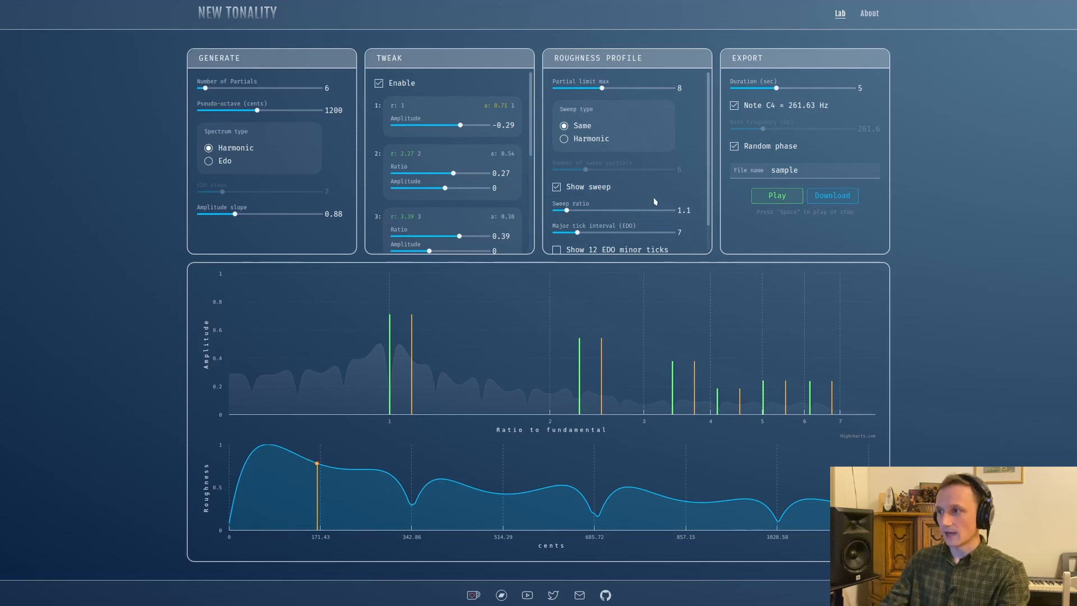
mouse_move(612, 186)
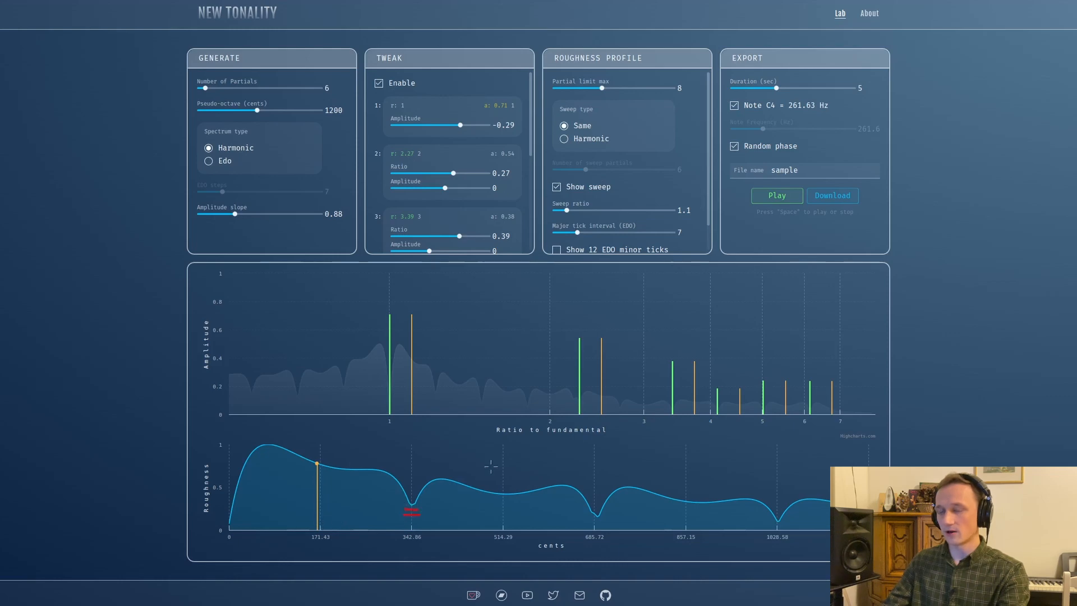
mouse_move(580, 289)
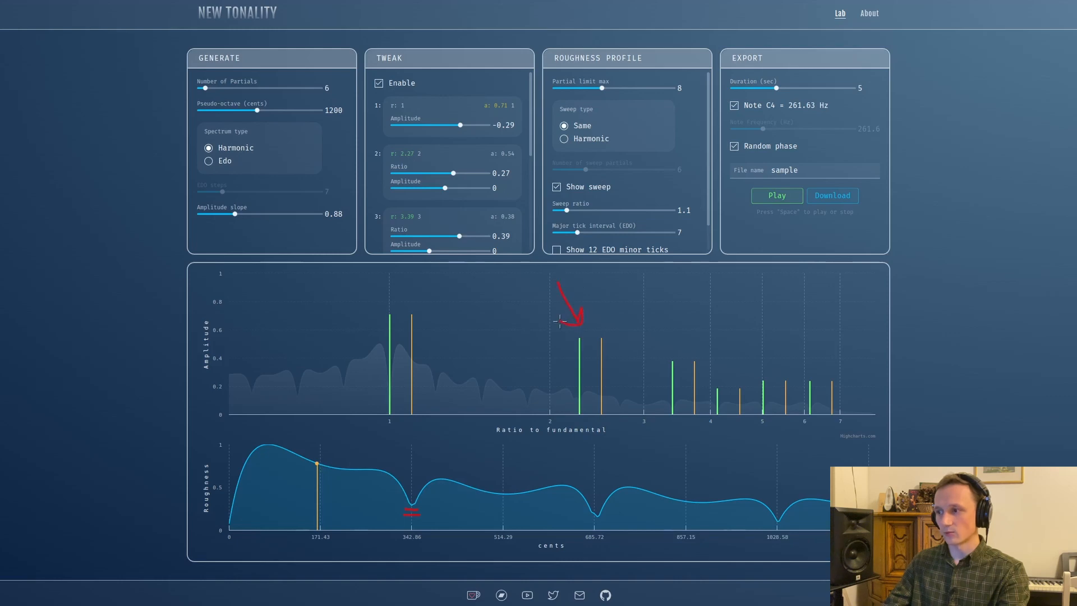
mouse_move(669, 317)
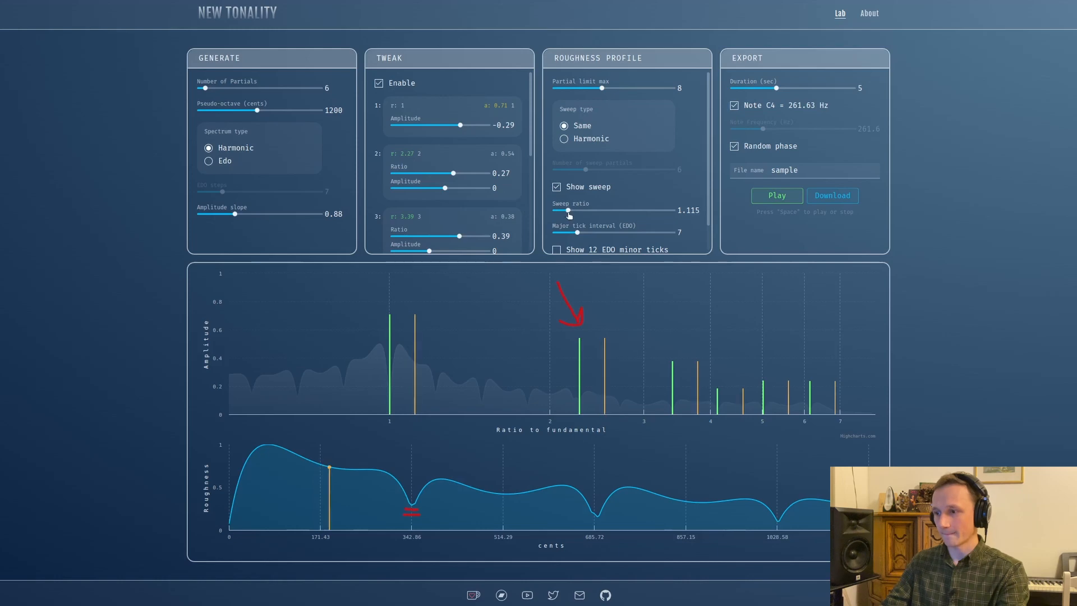
Step: Move the sweep through the dip near 343 cents and on to ratio 1.49
drag(564, 210, 580, 210)
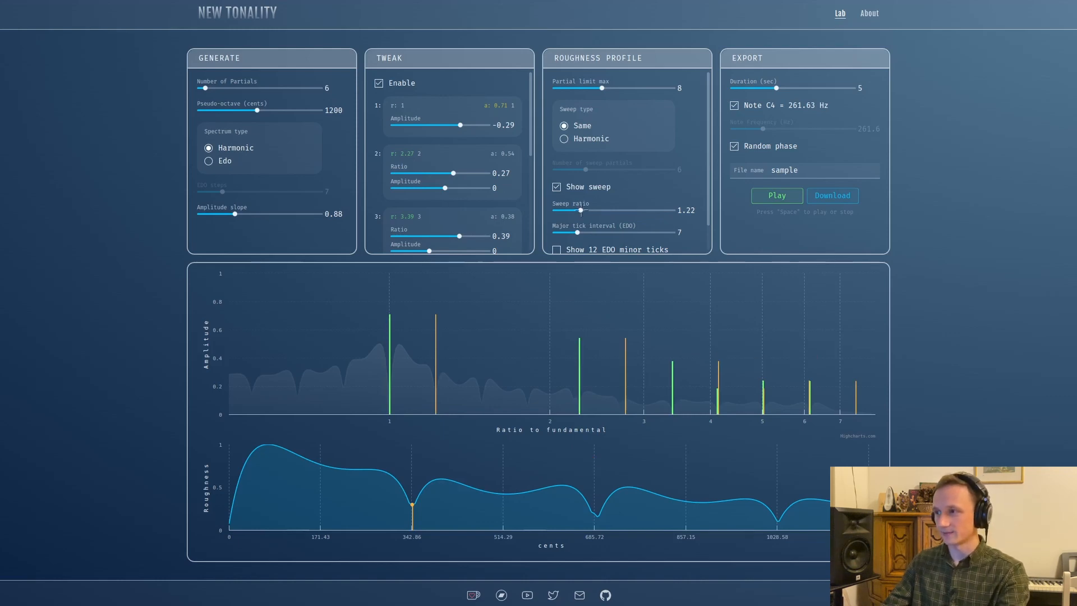
drag(563, 210, 601, 211)
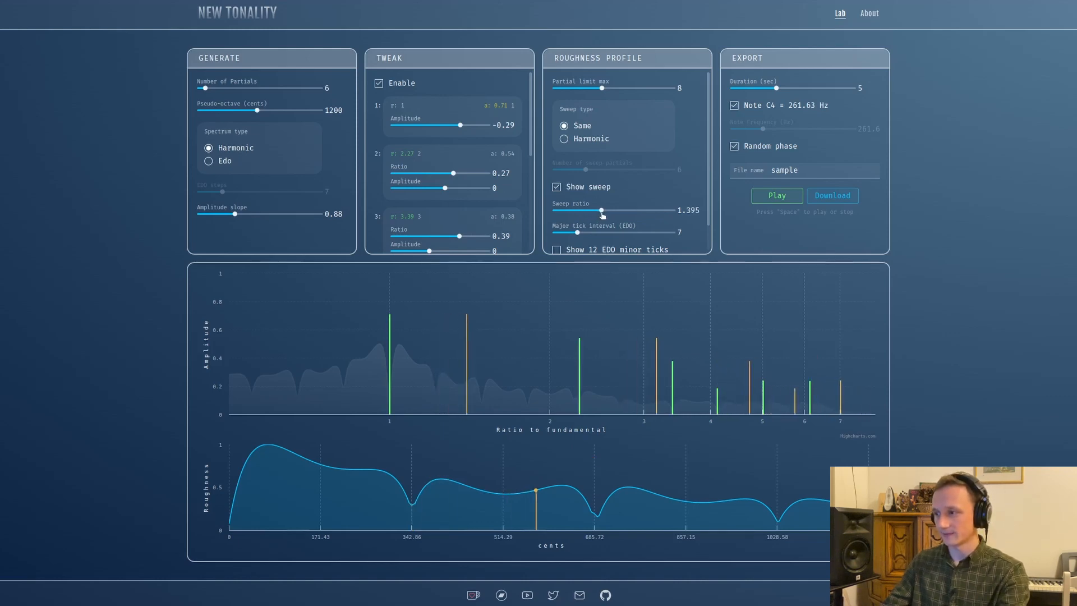
drag(603, 211, 614, 211)
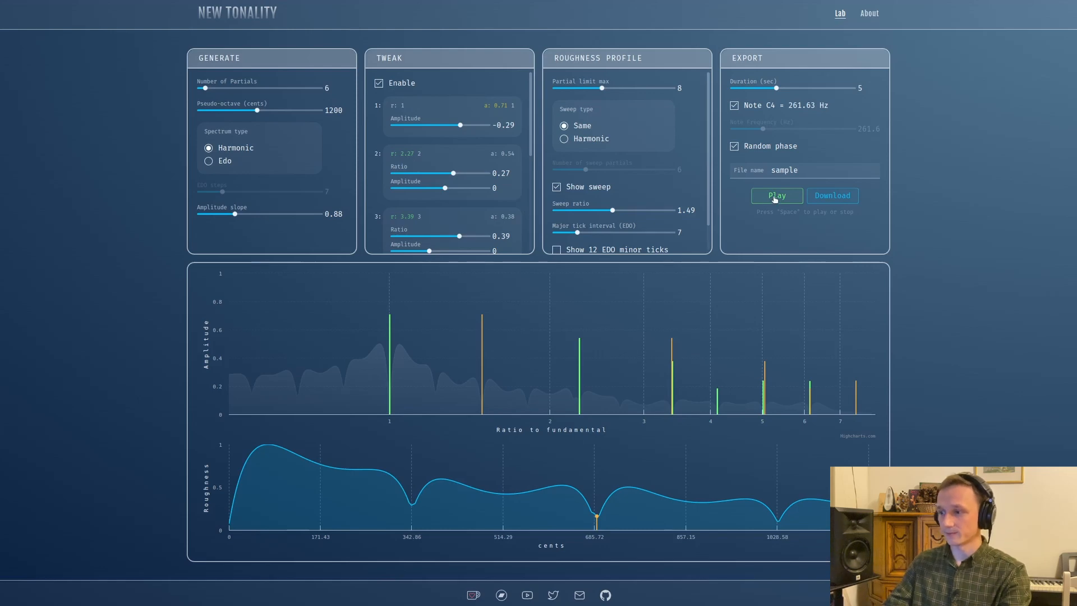
Step: While playing, move the sweep ratio to 1.815, the dip near 1029 cents, then stop
click(777, 195)
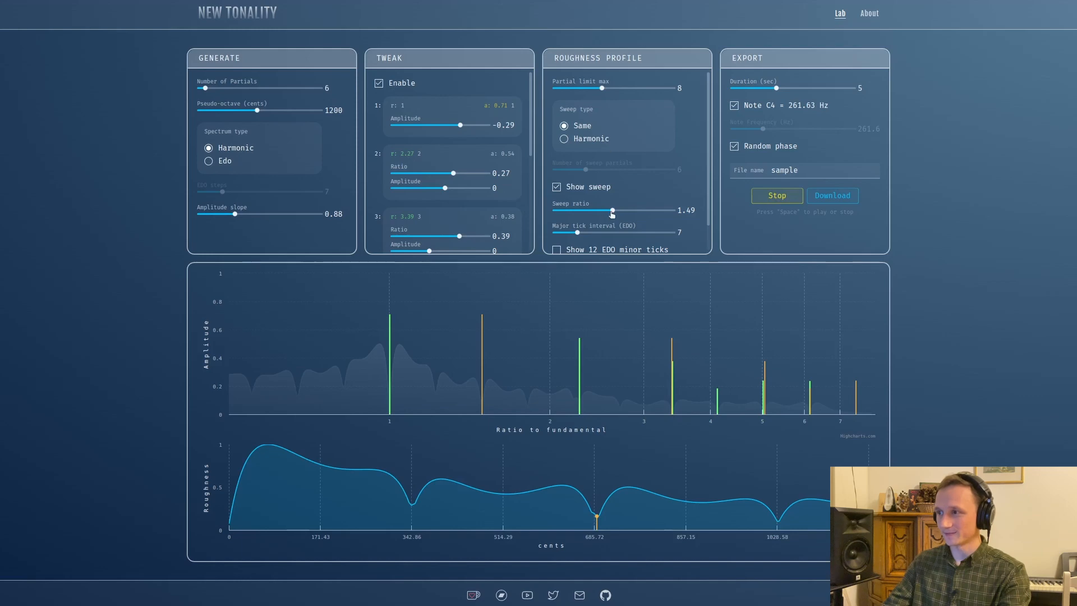
drag(612, 210, 580, 210)
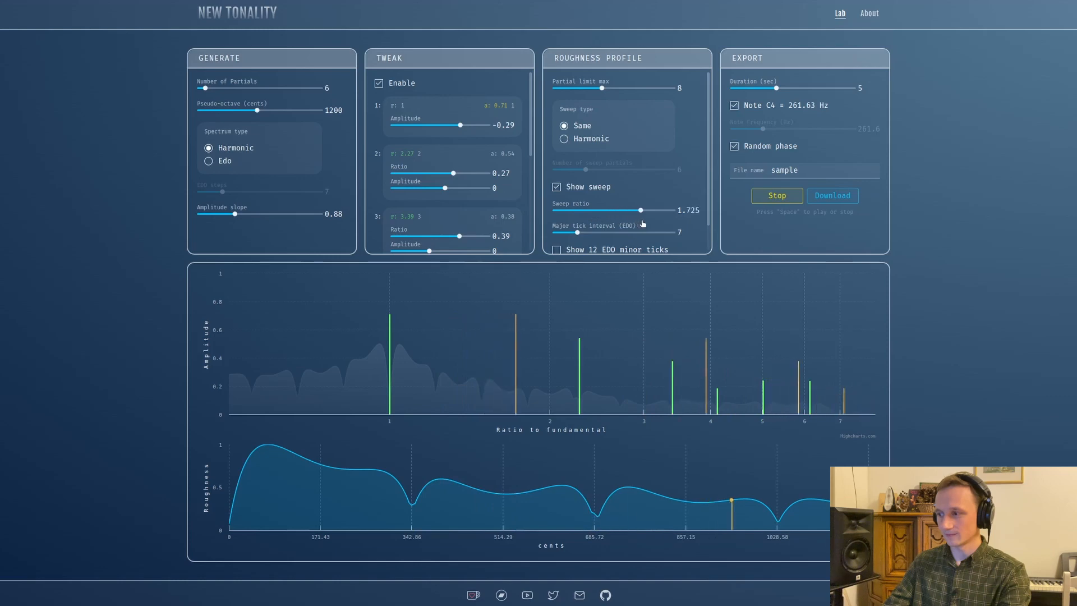
drag(632, 210, 639, 210)
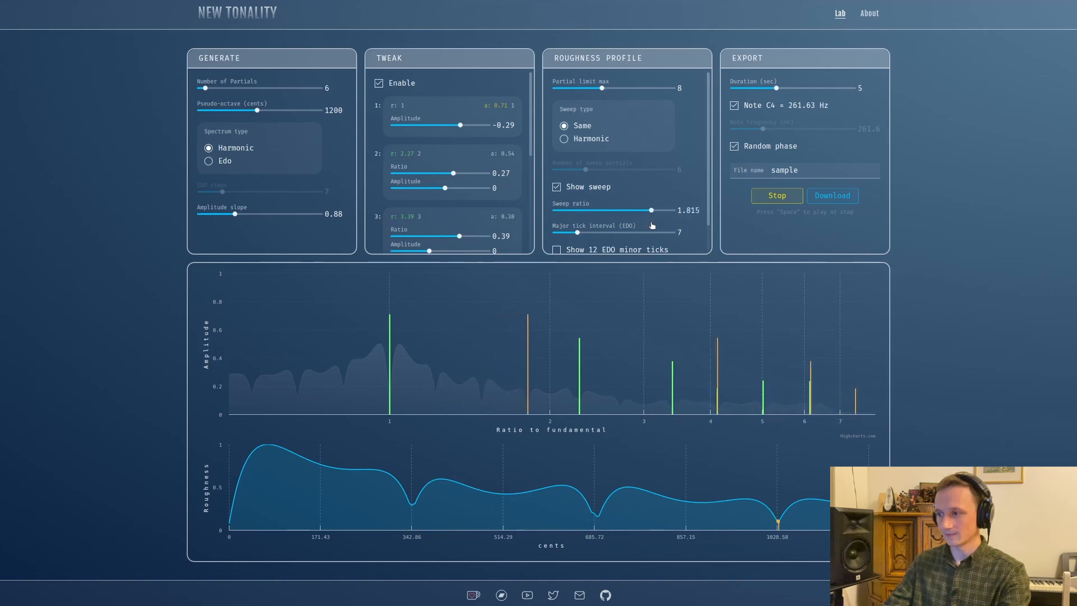
click(776, 195)
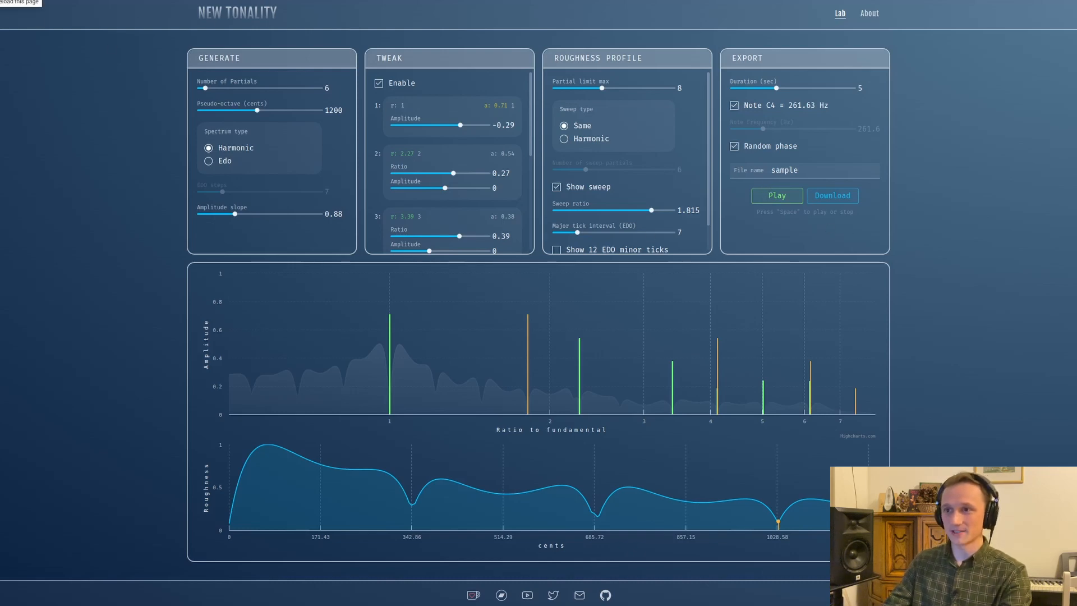
Step: Toggle the partial tweaks and start playback
click(378, 83)
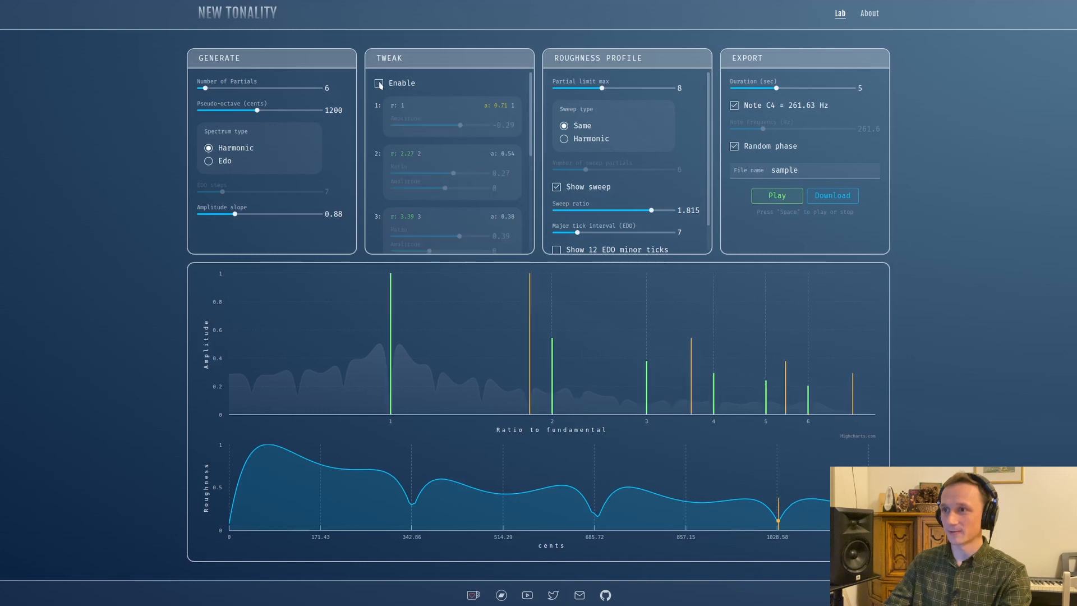
click(378, 83)
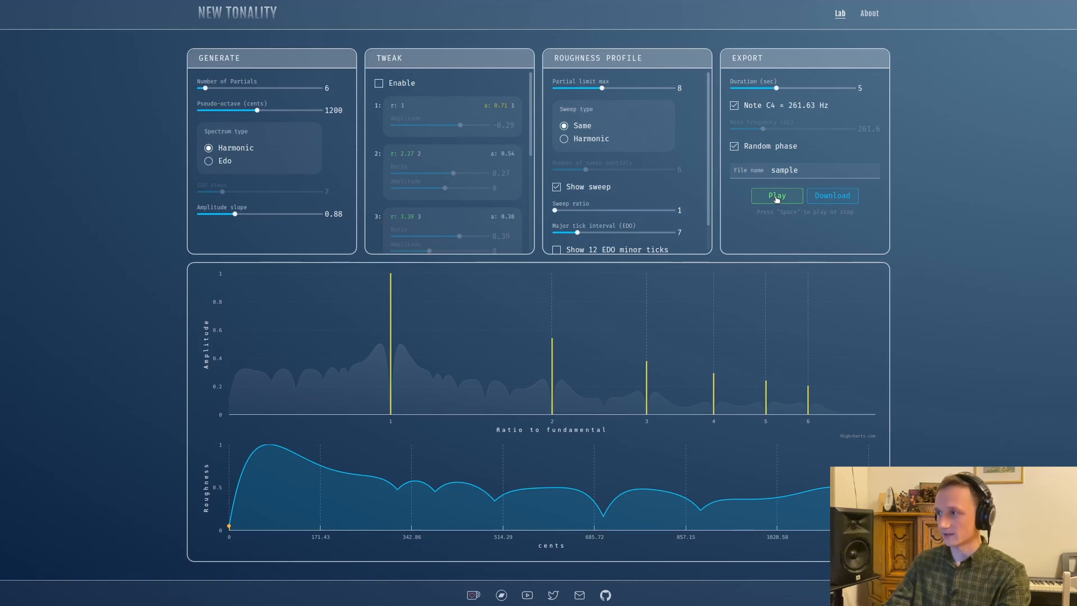
click(776, 195)
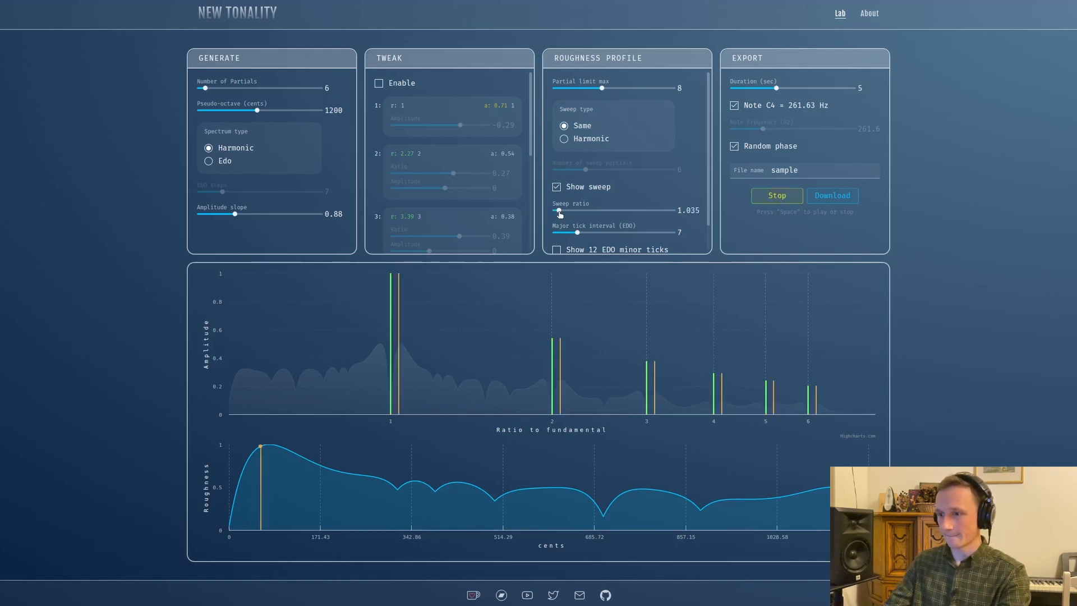
Step: Raise the sweep ratio through 1.17, 1.2, 1.325, 1.375 to 1.5, then stop playback
drag(559, 210, 575, 209)
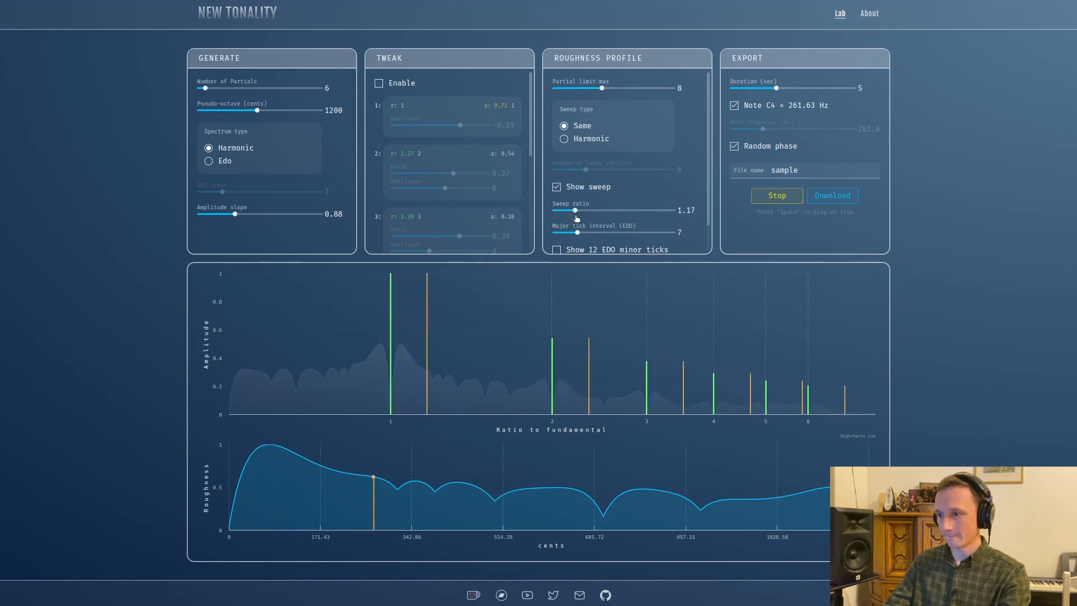
drag(576, 211, 579, 211)
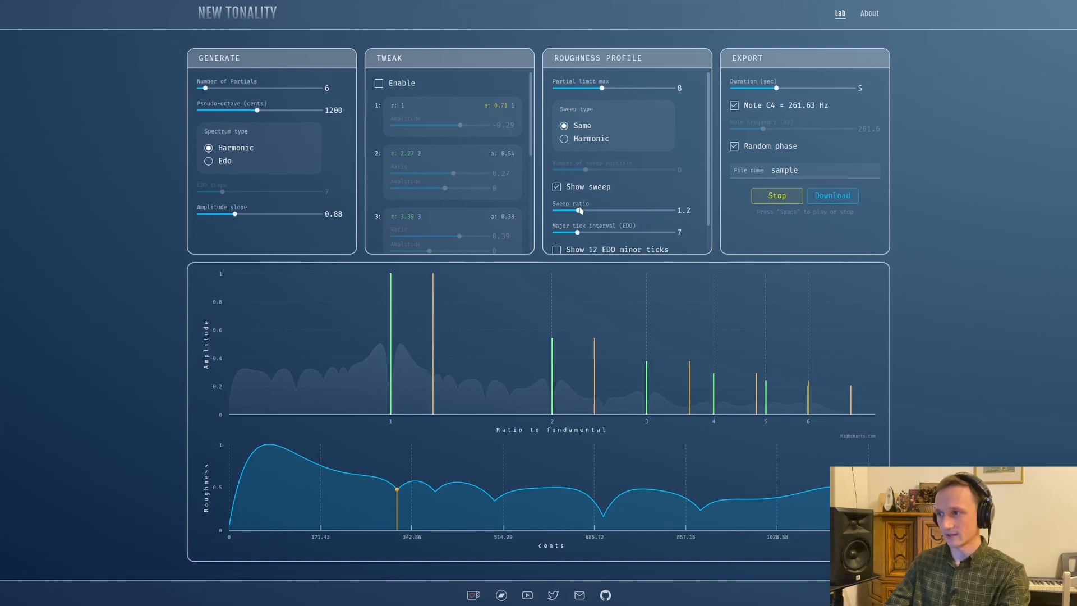
drag(579, 210, 585, 210)
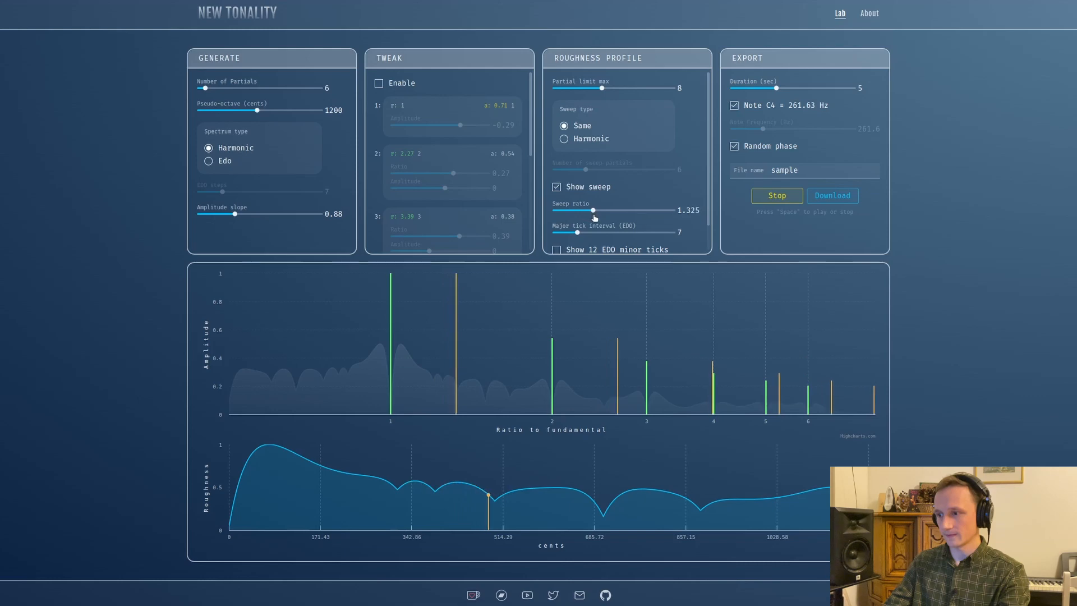
drag(592, 210, 599, 209)
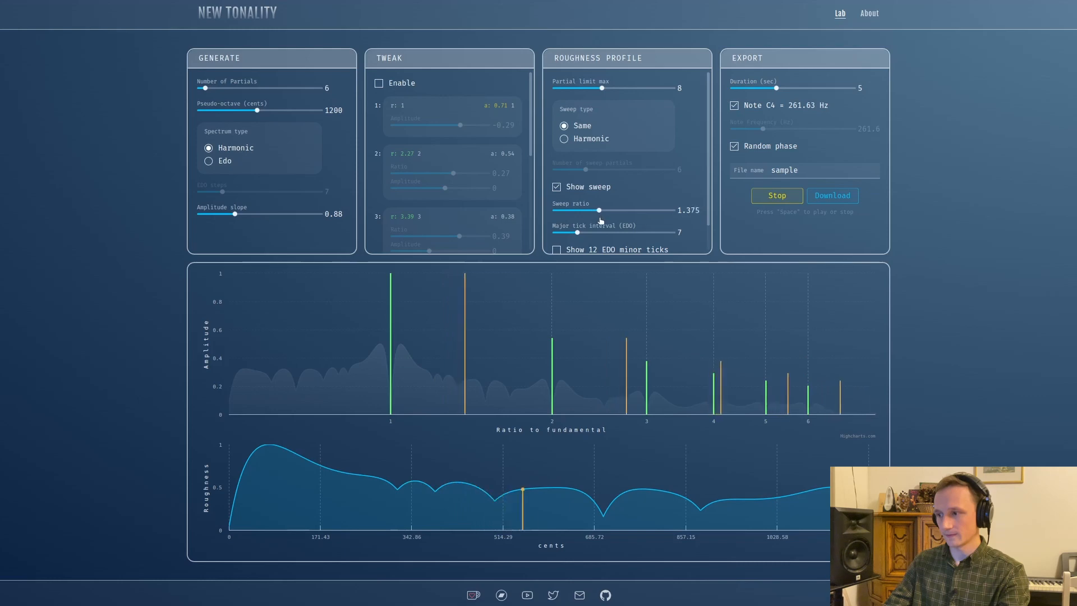
drag(597, 210, 611, 210)
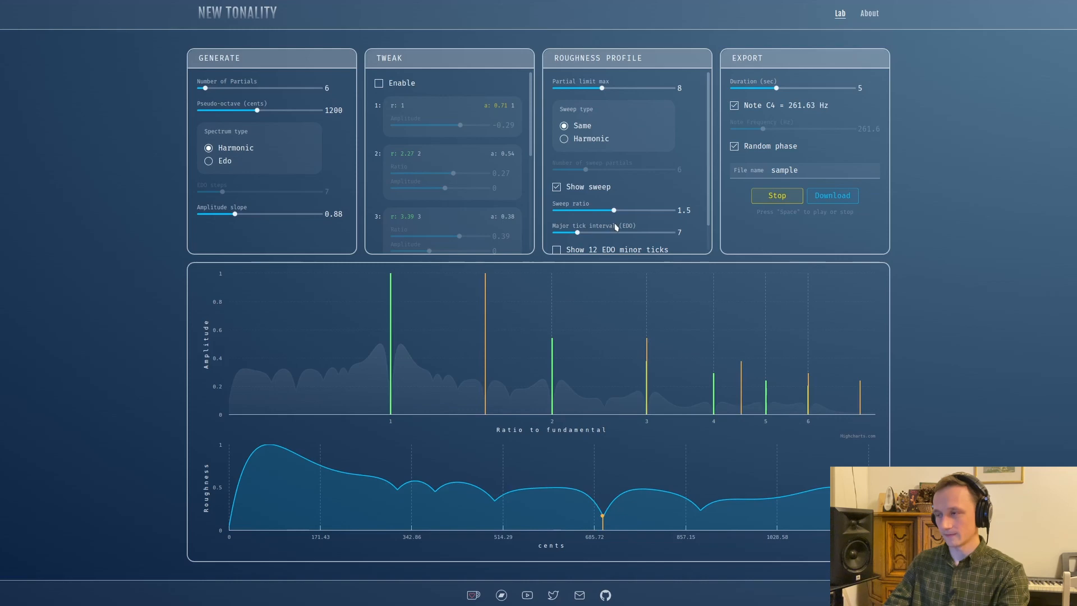
click(777, 195)
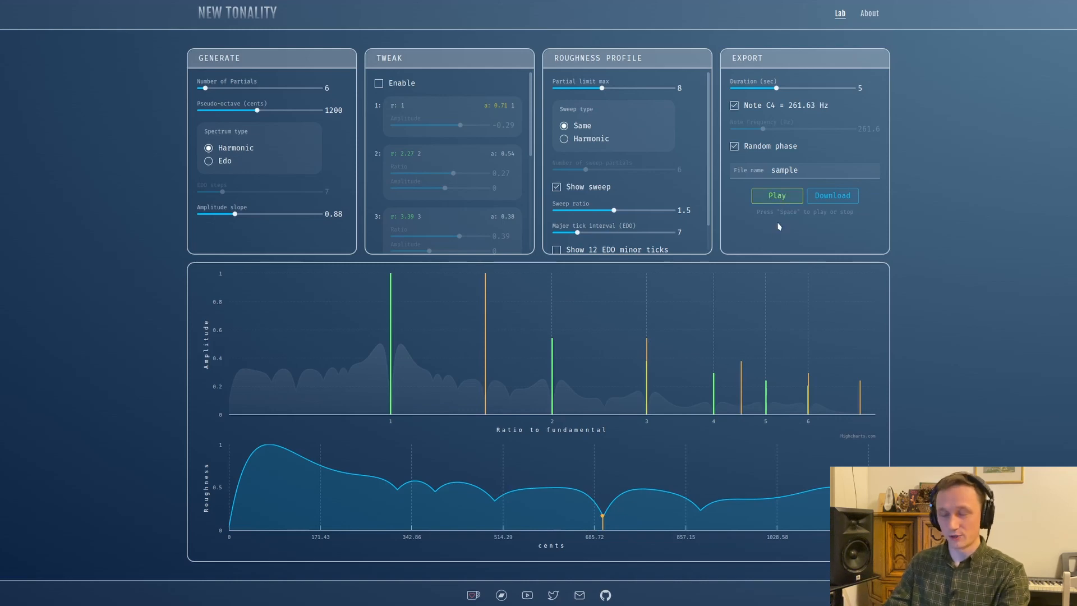
mouse_move(744, 207)
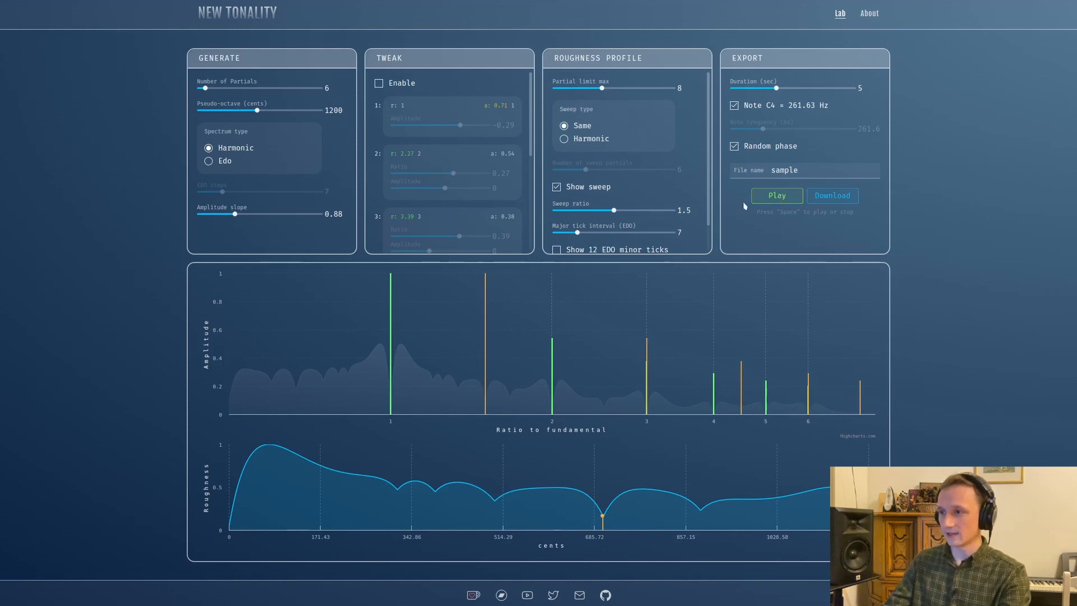
Step: Set the roughness axis major tick interval back to 12-EDO (100-cent steps)
scroll(down, 3)
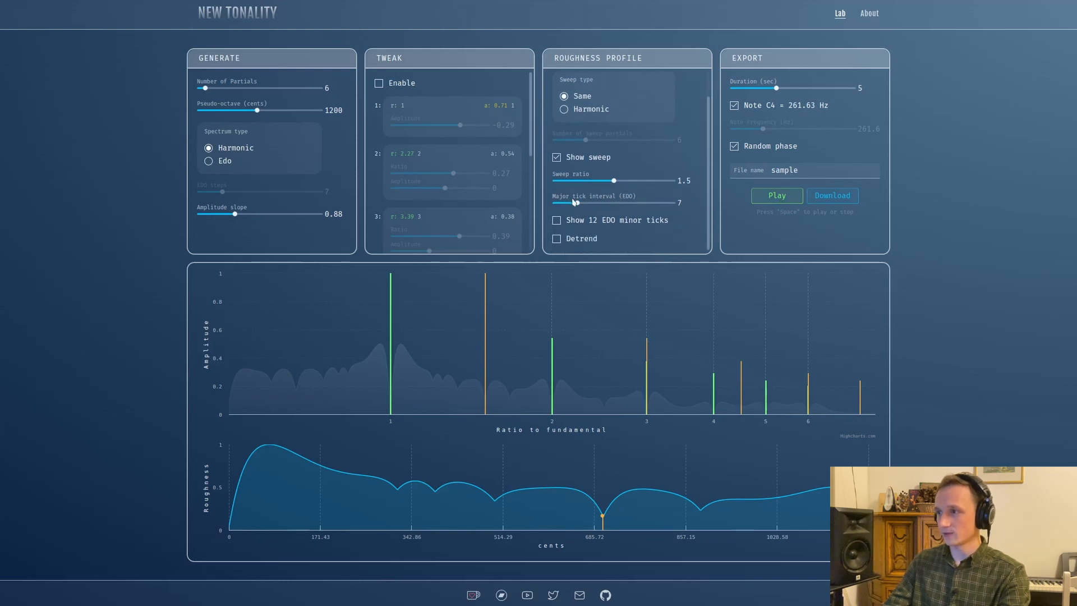
drag(575, 202, 599, 202)
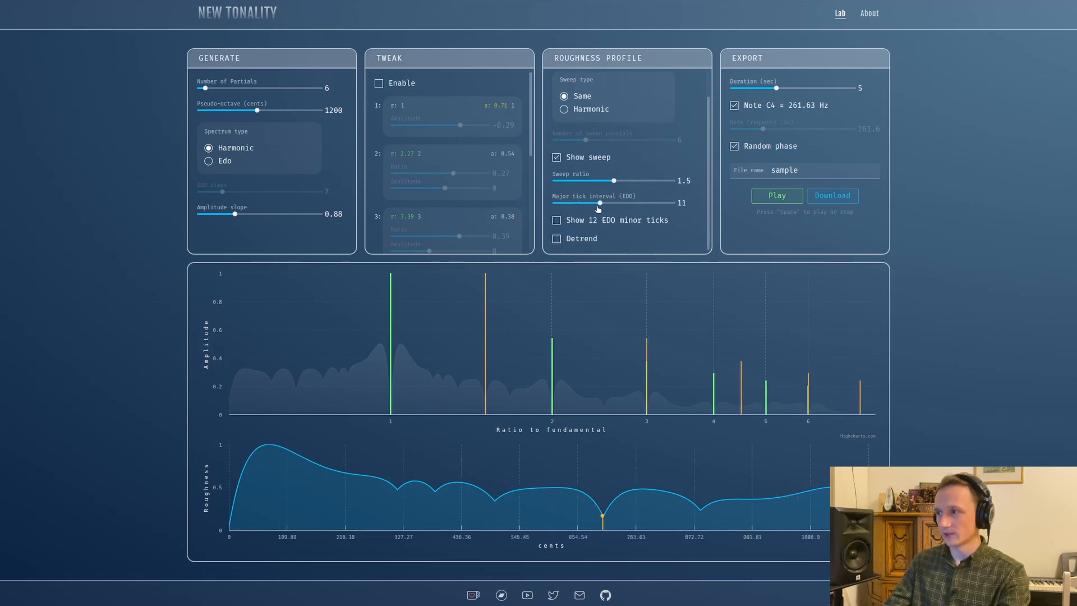
drag(596, 203, 605, 203)
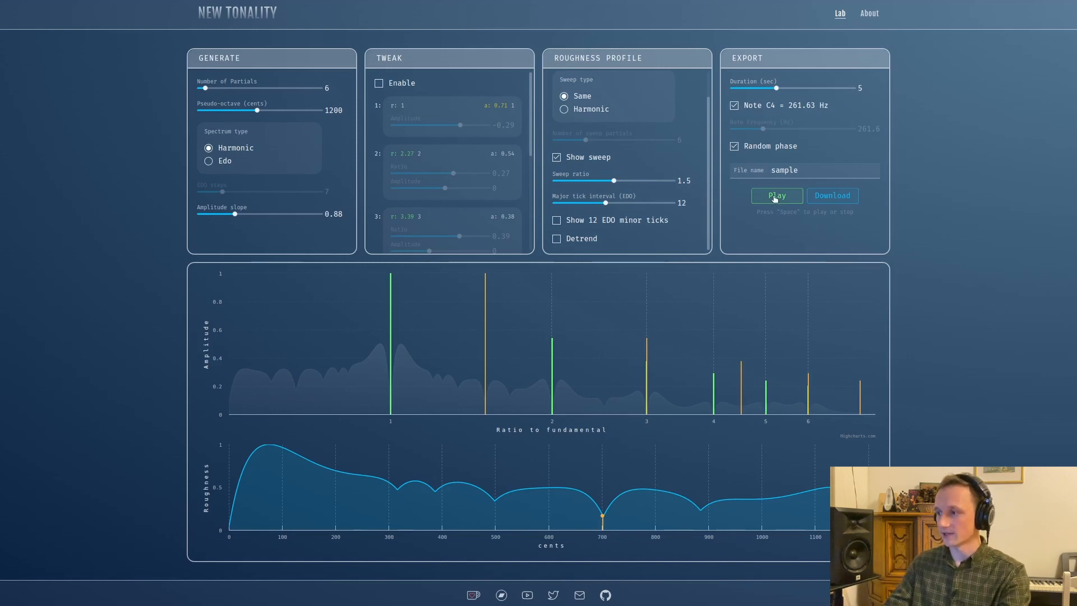
Step: While playing, raise the sweep ratio through 1.62 to 1.685, near 900 cents
click(776, 195)
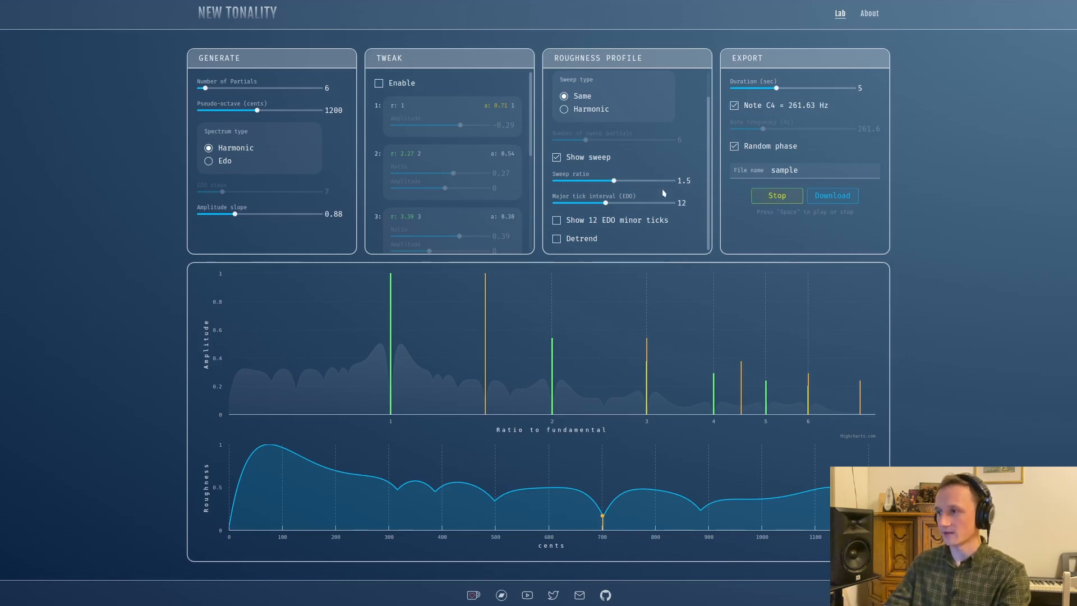
drag(605, 181, 628, 181)
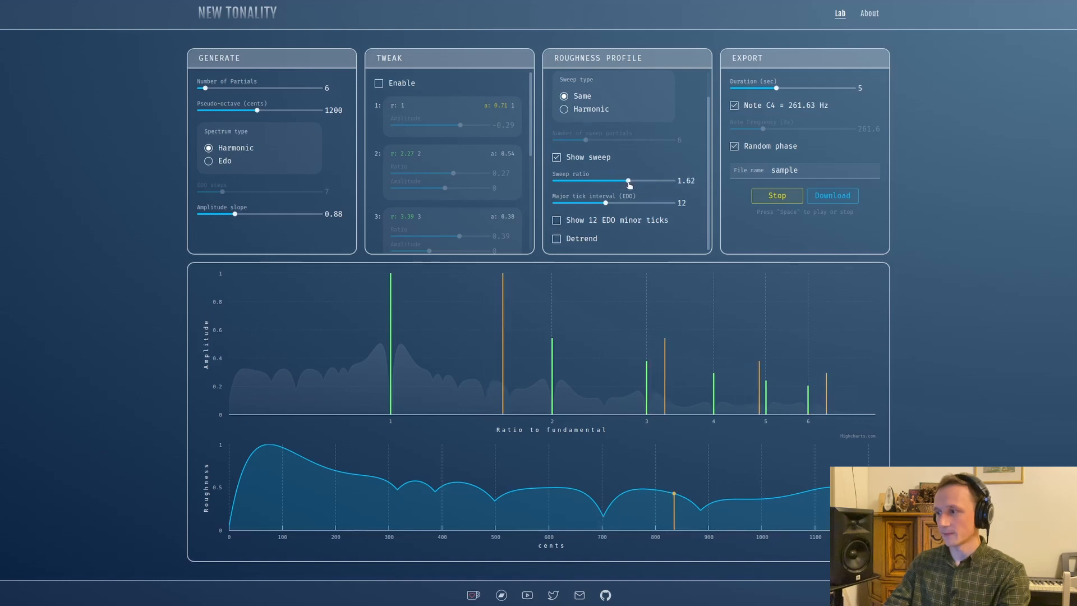
drag(625, 181, 632, 181)
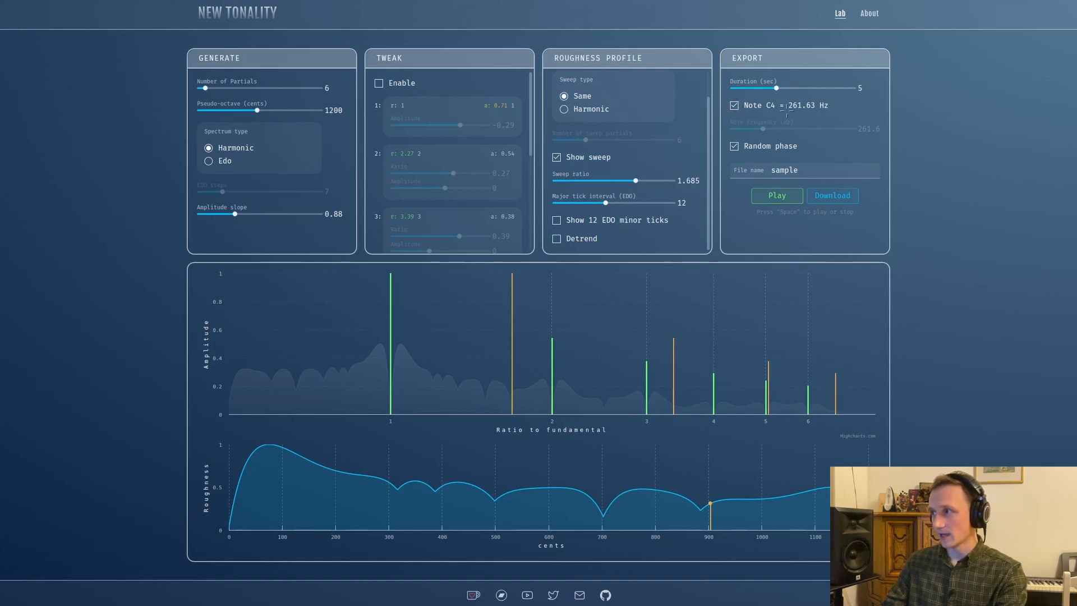
mouse_move(791, 115)
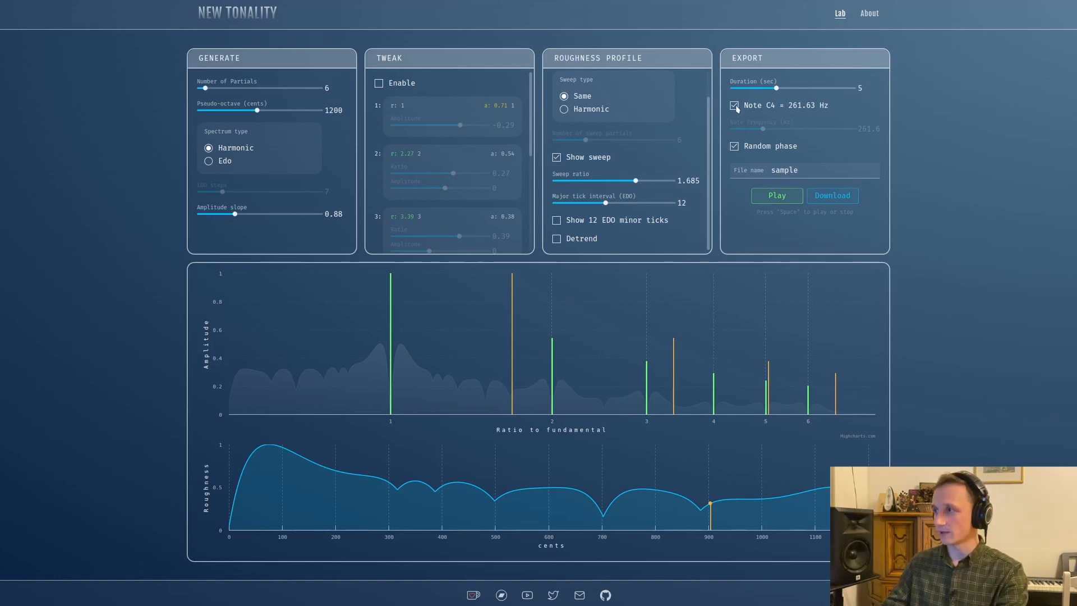
Step: Switch to a custom note frequency, start playback and lower the frequency to 209 Hz
click(733, 105)
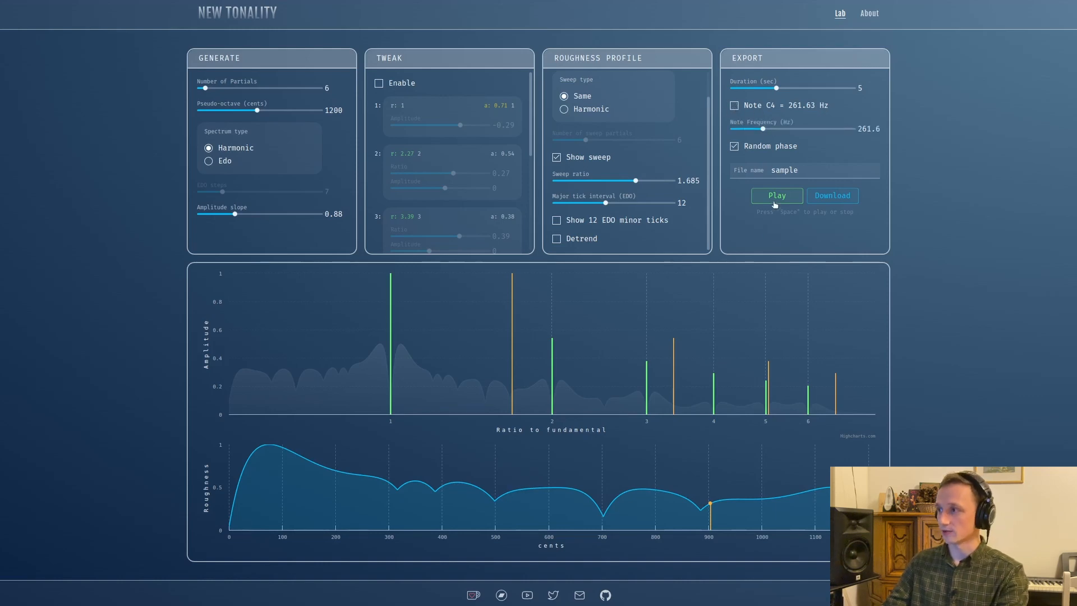
click(776, 196)
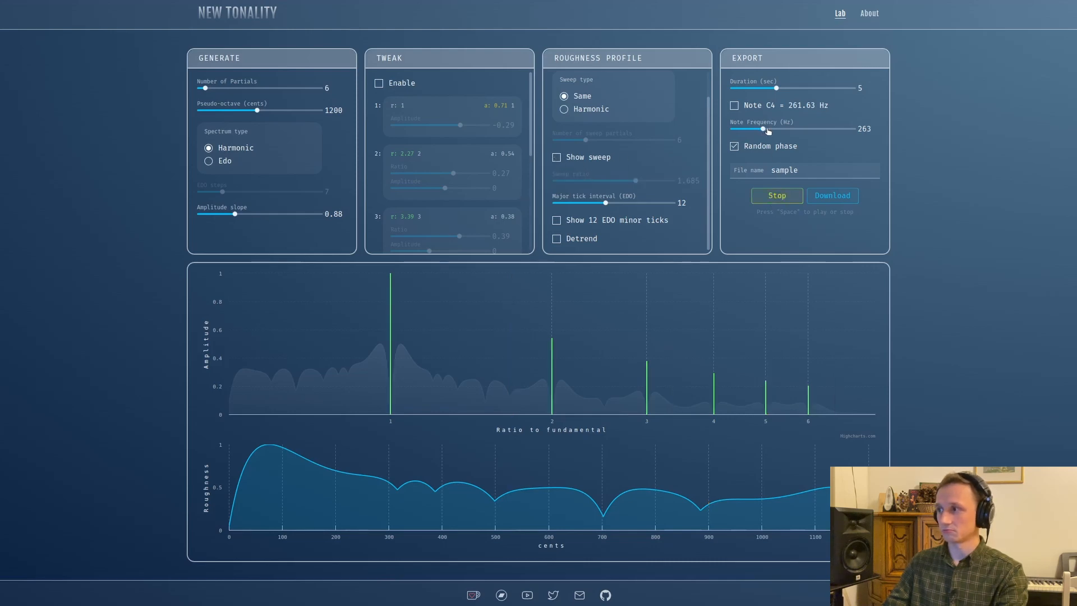
drag(764, 129, 755, 129)
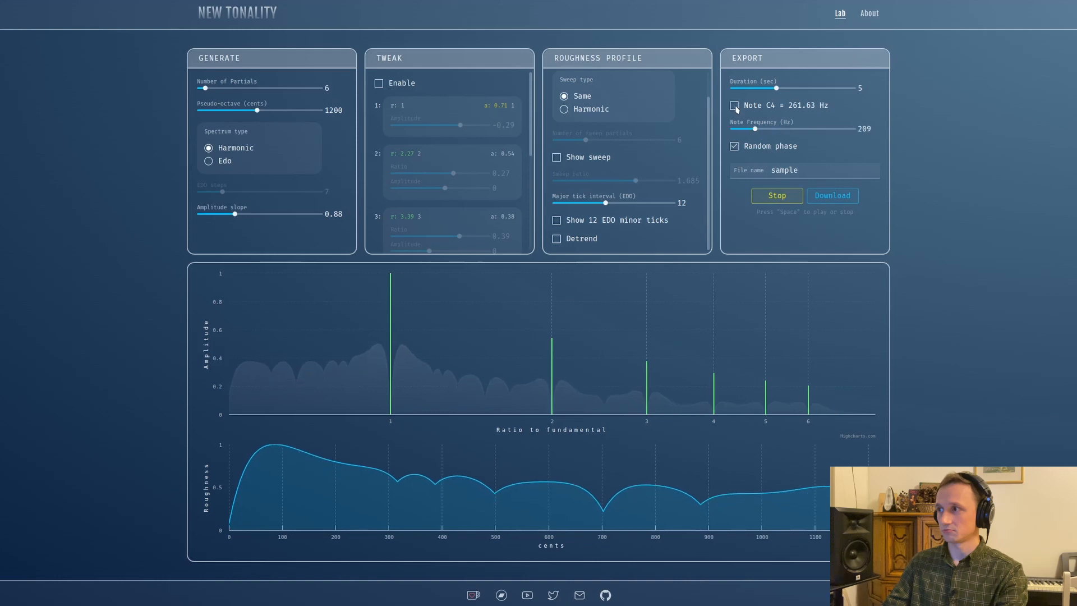
Step: Set the export note back to C4, stop playback, then play the tone again
click(734, 105)
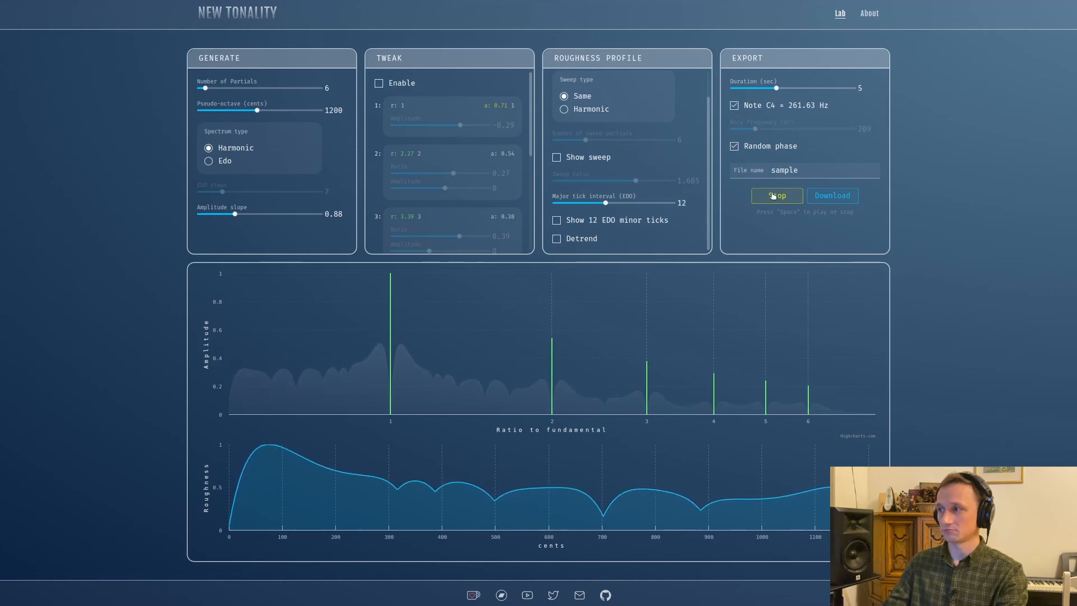
click(776, 195)
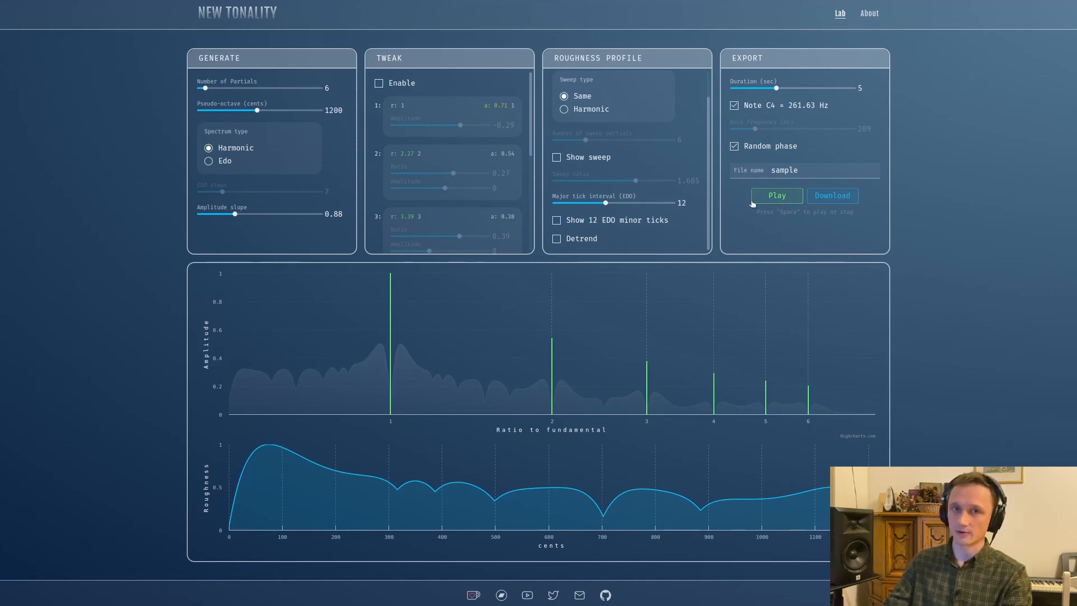
click(777, 196)
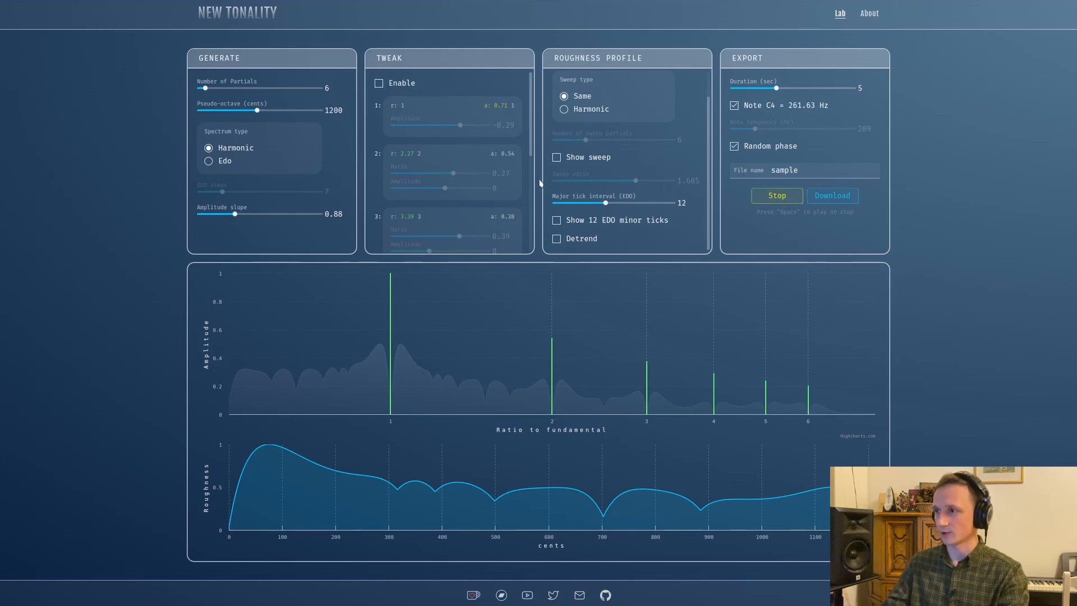